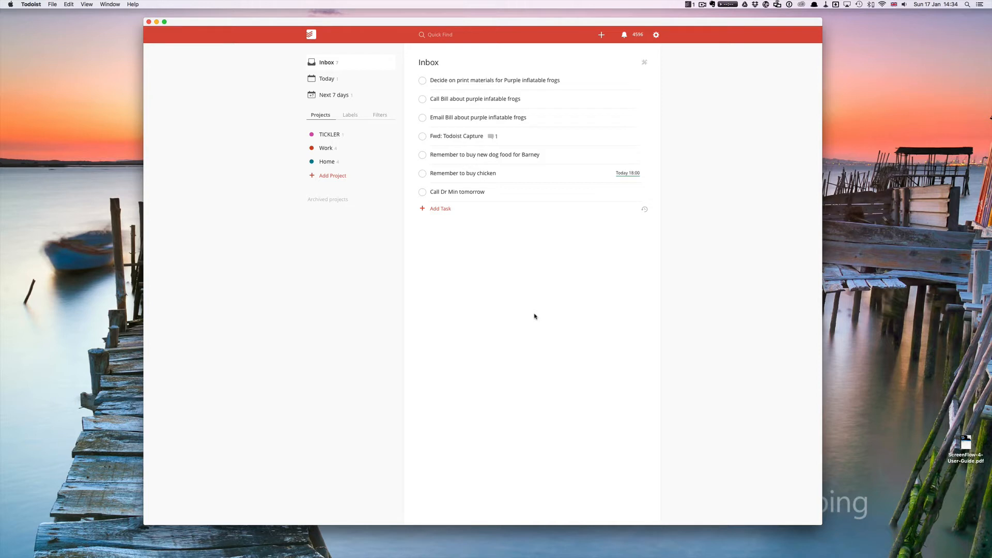
{"action": "mouse_move", "coordinate": [477, 290]}
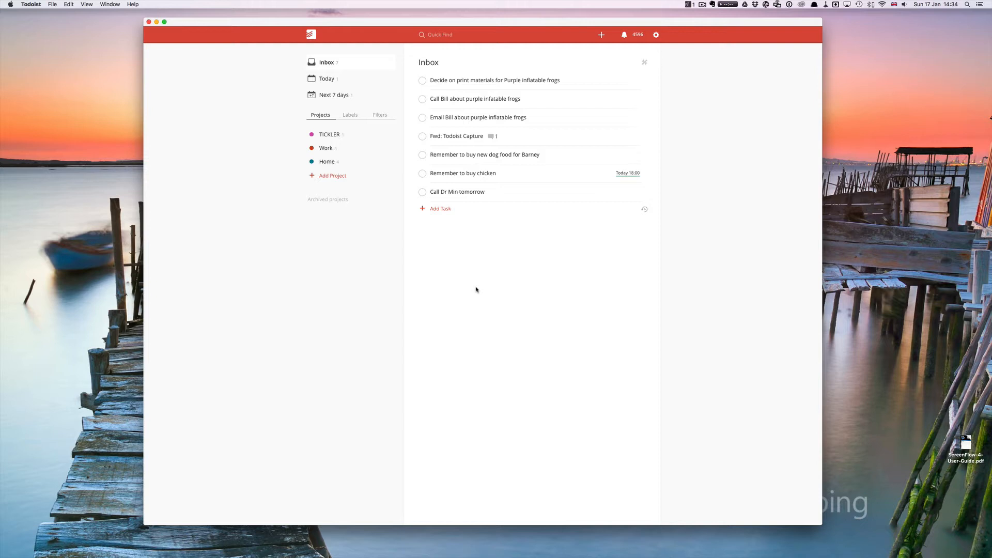
{"action": "mouse_move", "coordinate": [459, 109]}
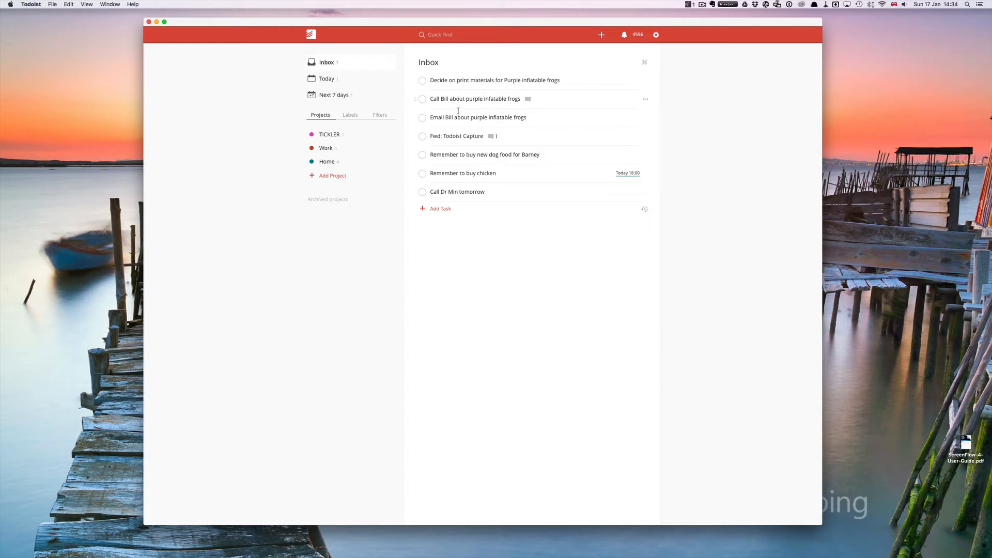
{"action": "mouse_move", "coordinate": [451, 230]}
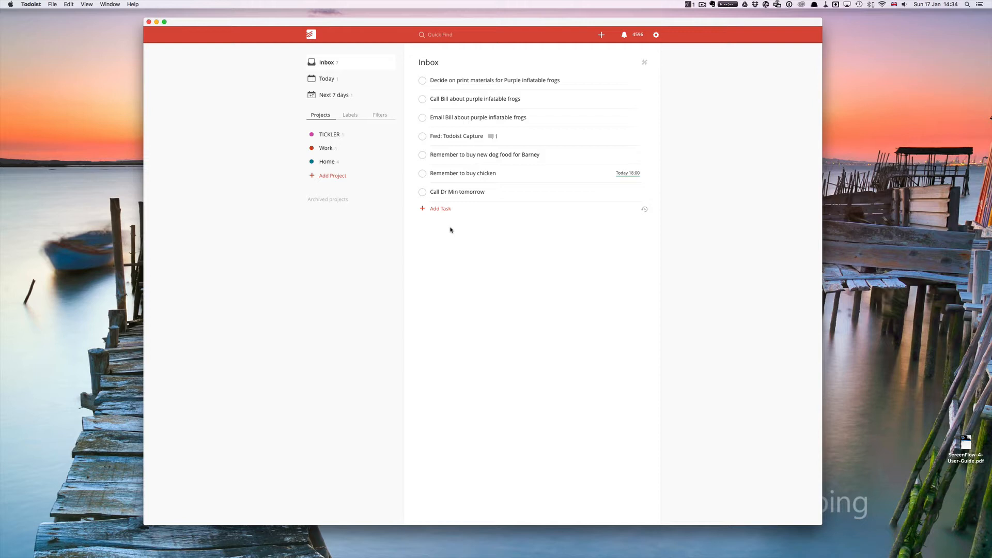
{"action": "mouse_move", "coordinate": [484, 232]}
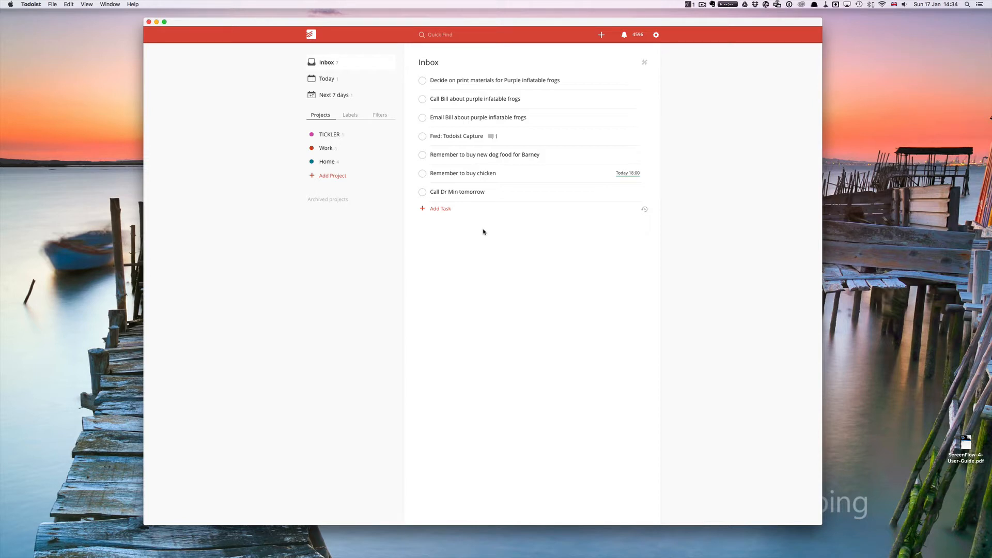
{"action": "mouse_move", "coordinate": [511, 269]}
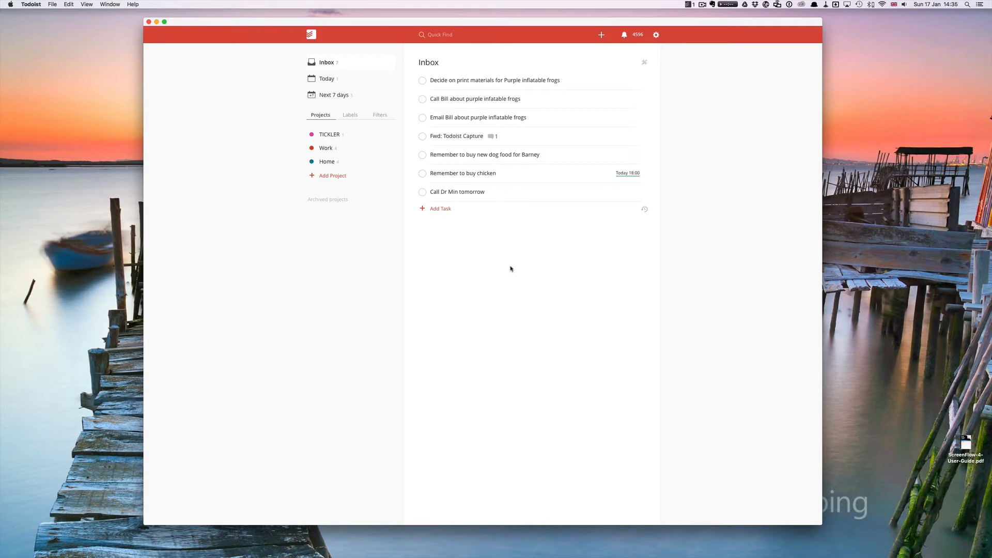
{"action": "left_click", "coordinate": [494, 80]}
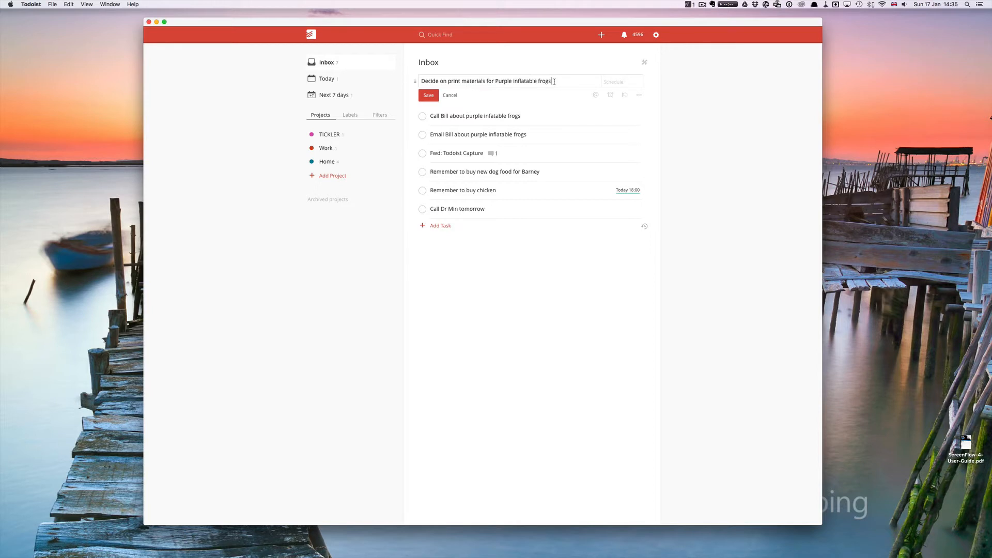
{"action": "type", "text": "@"}
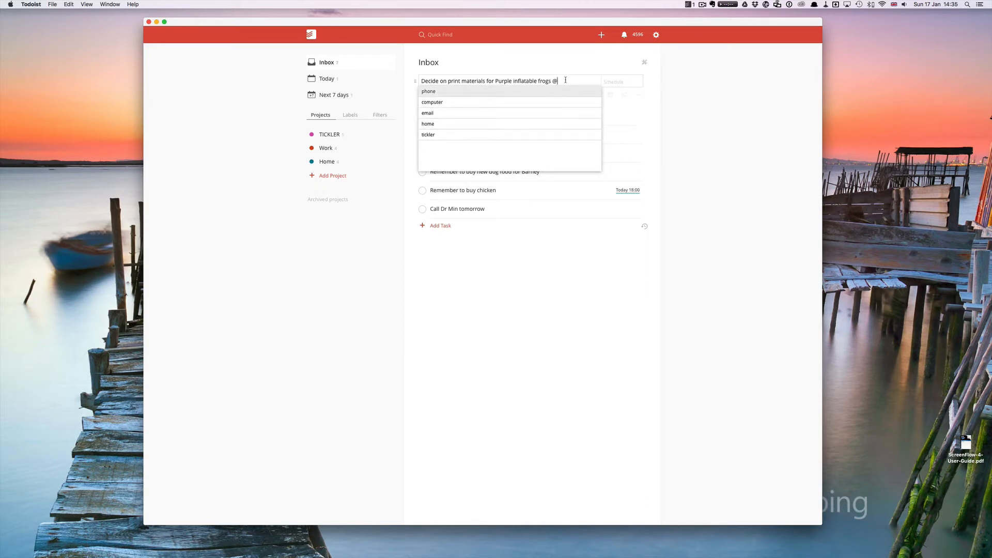
{"action": "type", "text": "Thinkin"}
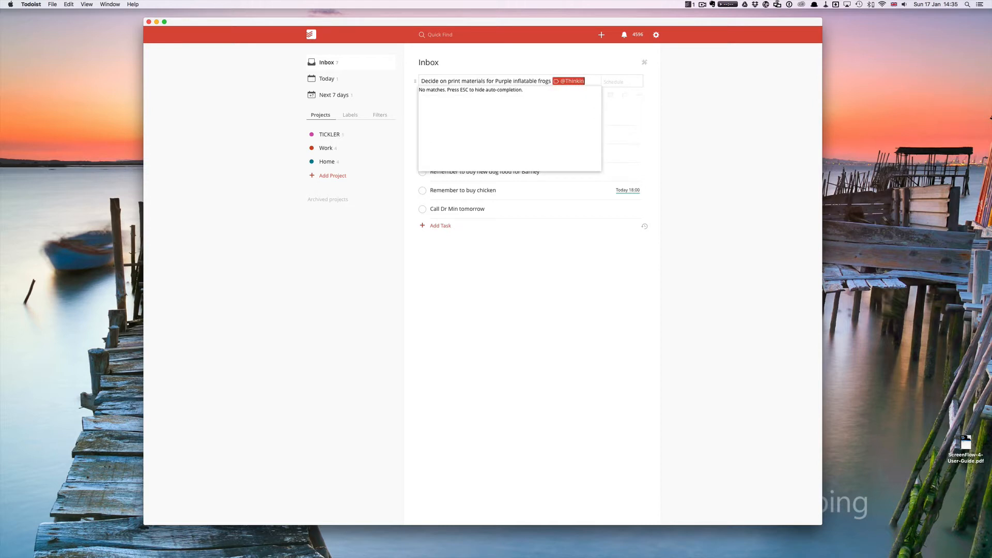
{"action": "type", "text": "g"}
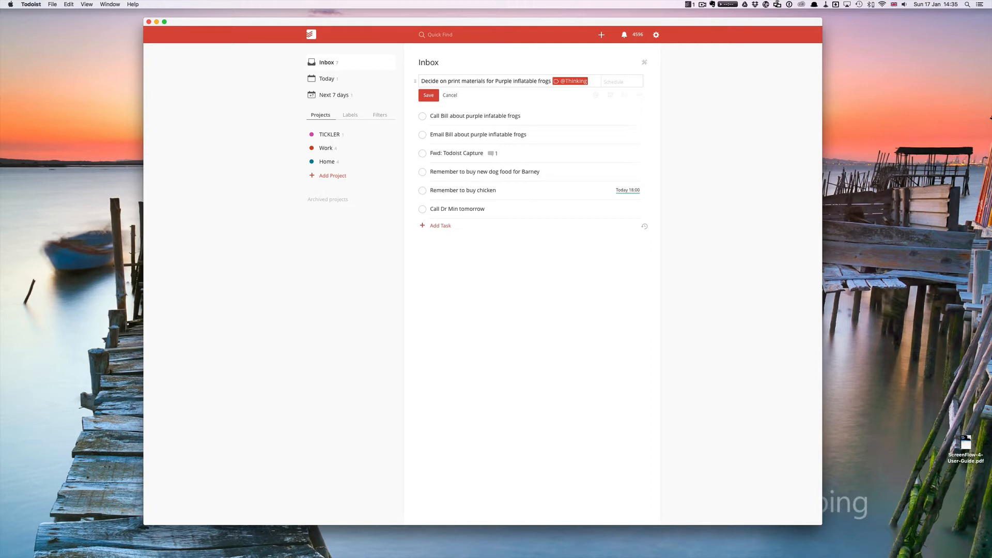
{"action": "left_click", "coordinate": [428, 95]}
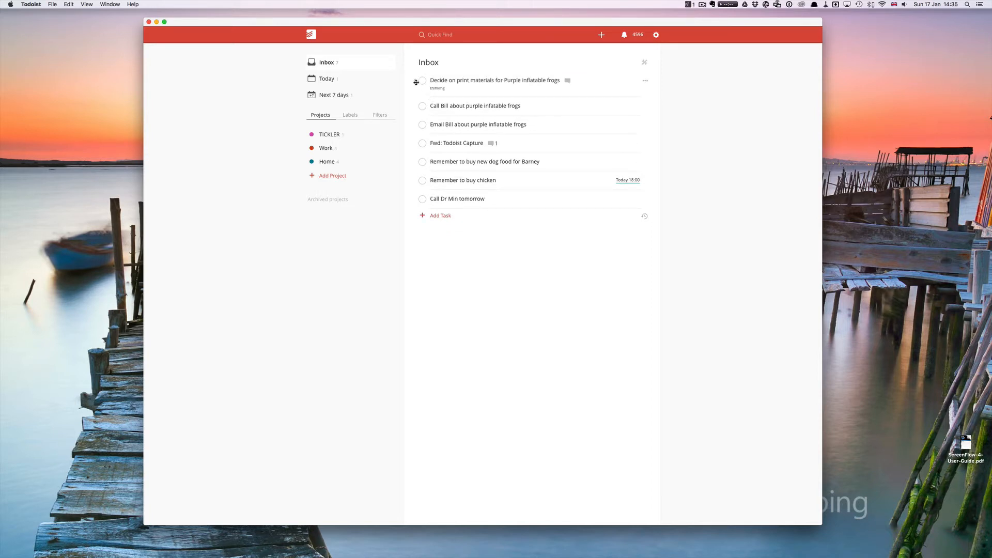
{"action": "left_click", "coordinate": [422, 80]}
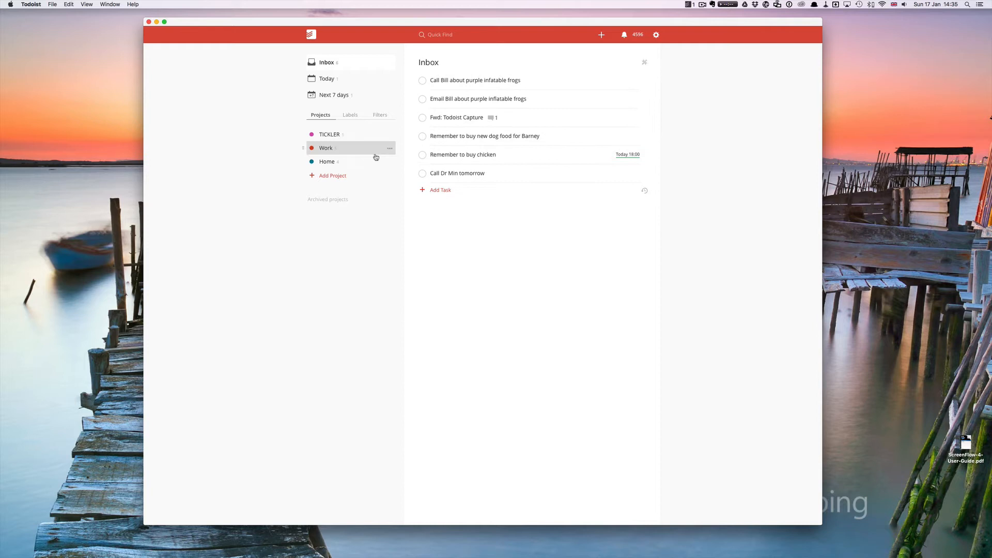
Step: Add a label to the Call Bill task
{"action": "left_click", "coordinate": [475, 80]}
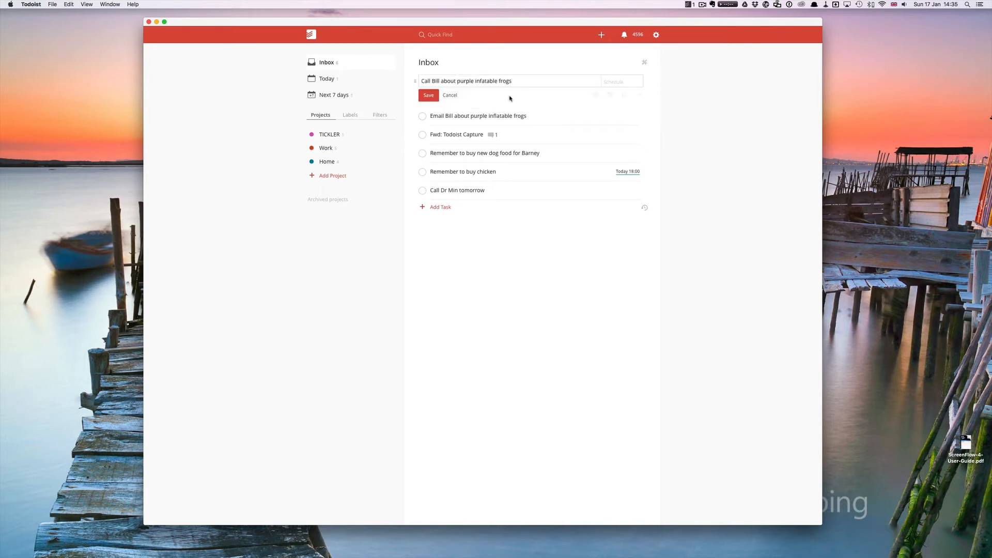
{"action": "type", "text": "@"}
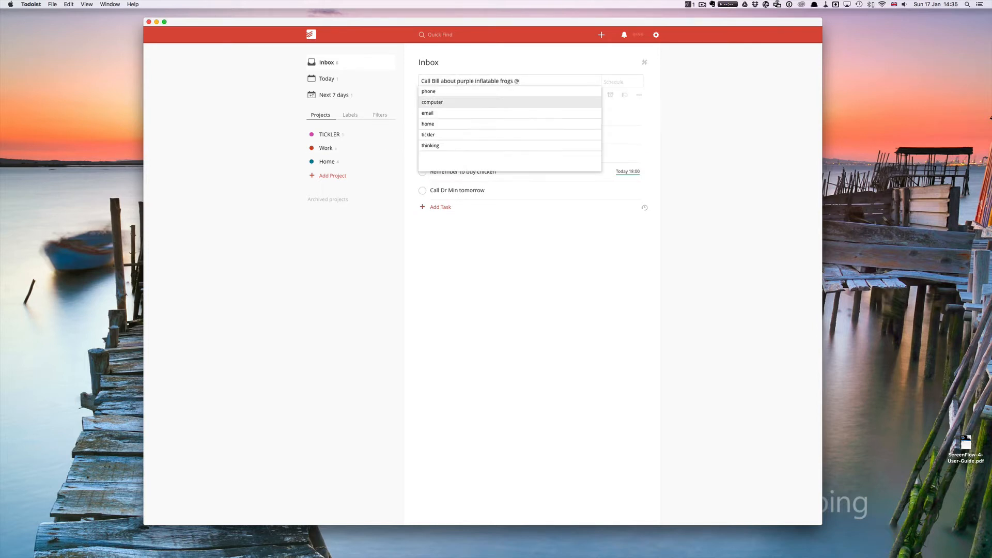
{"action": "left_click", "coordinate": [428, 92]}
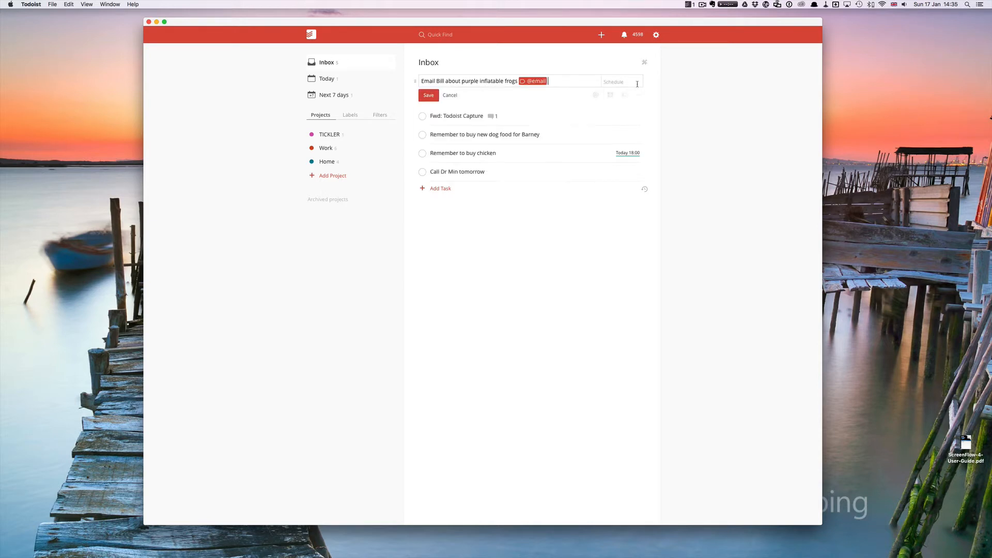
Step: Make the Email Bill task due Wednesday and move it into Work
{"action": "left_click", "coordinate": [619, 81]}
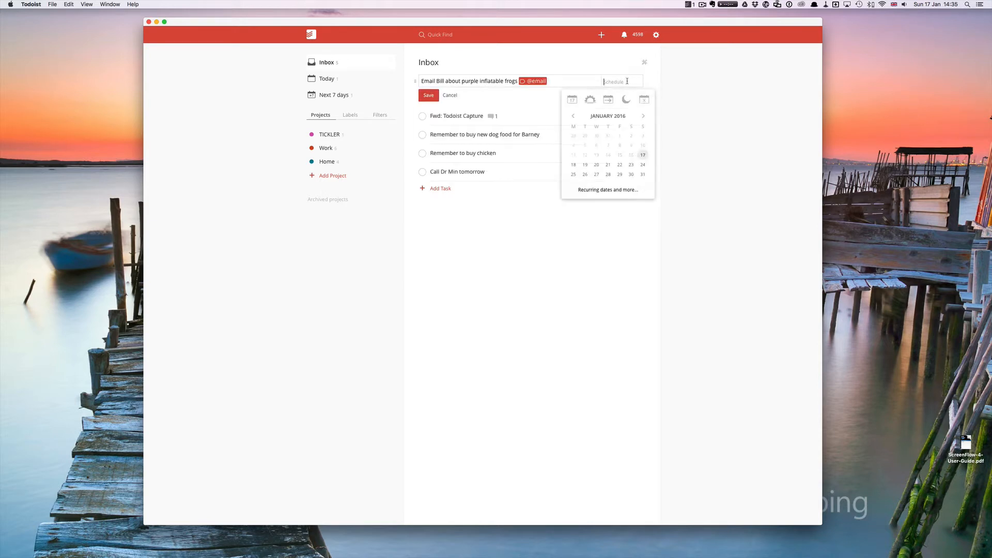
{"action": "left_click", "coordinate": [429, 95]}
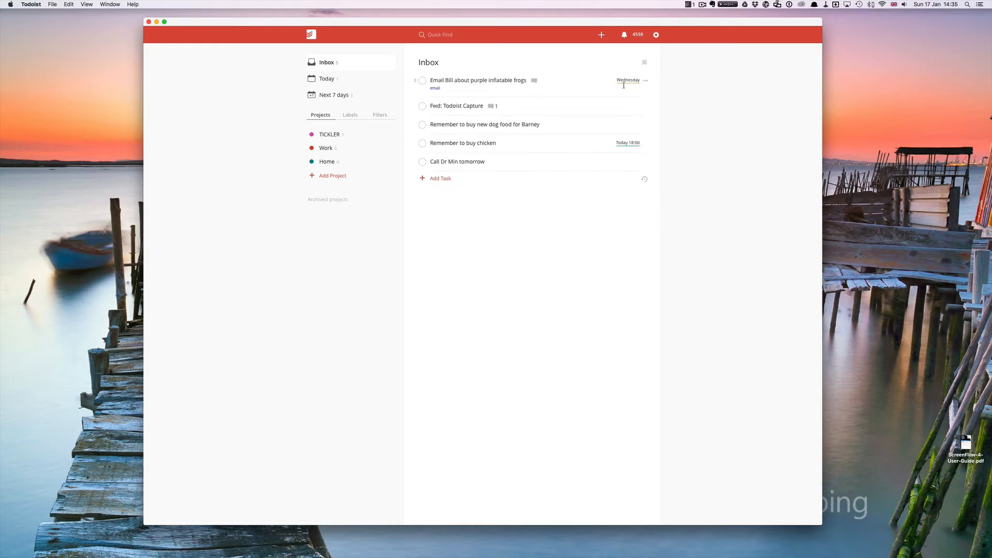
{"action": "left_click", "coordinate": [643, 80]}
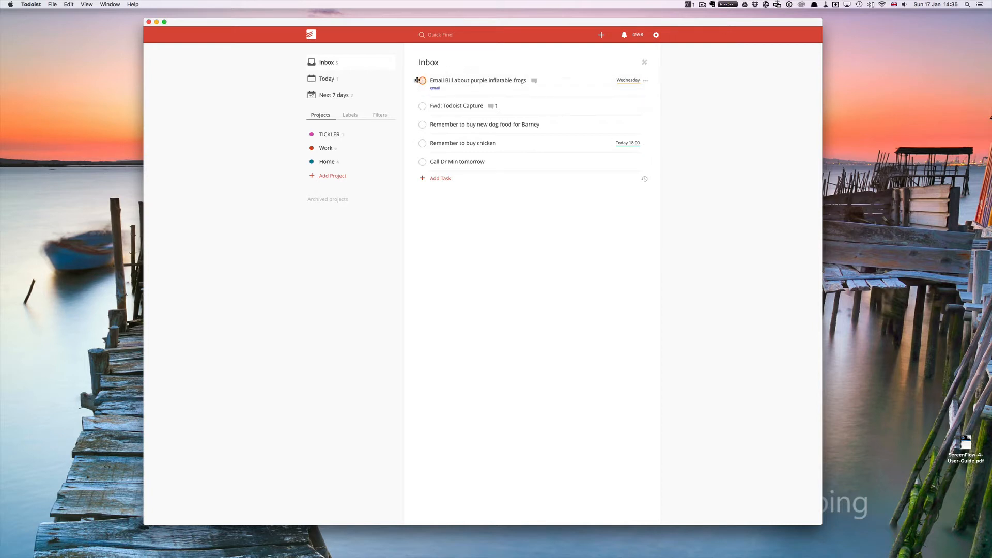
{"action": "left_click", "coordinate": [420, 80]}
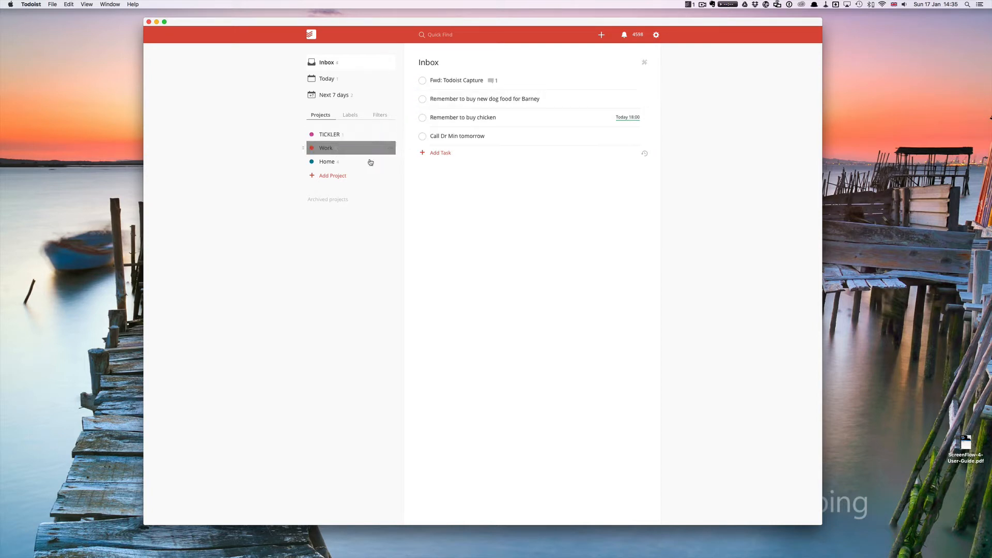
Step: Complete the Fwd: Todoist Capture task without editing it
{"action": "left_click", "coordinate": [457, 80]}
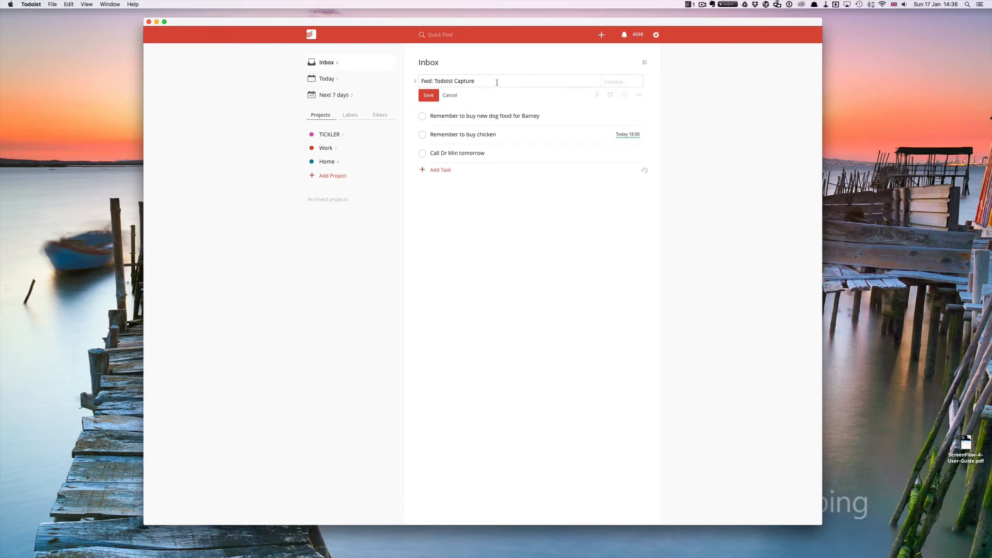
{"action": "left_click", "coordinate": [429, 95]}
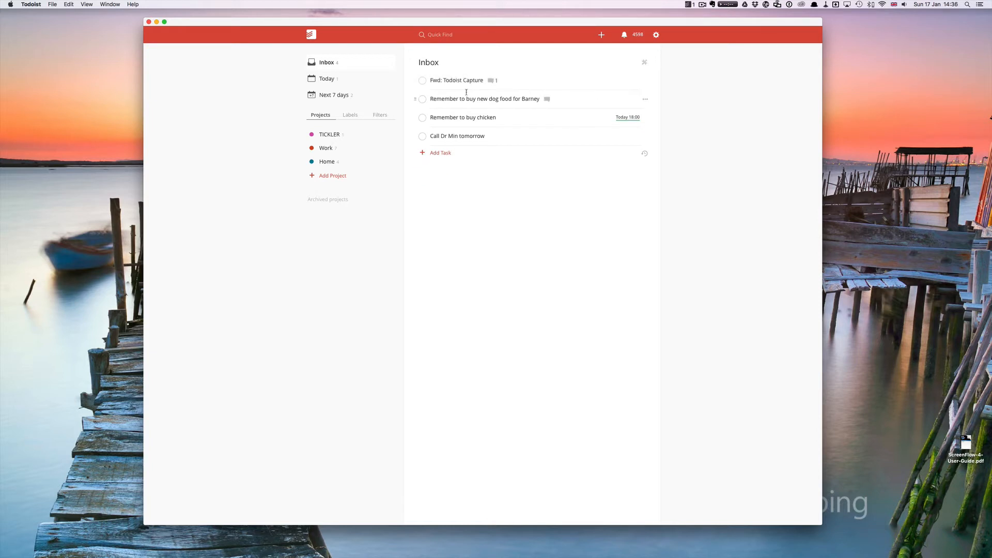
{"action": "left_click", "coordinate": [423, 80]}
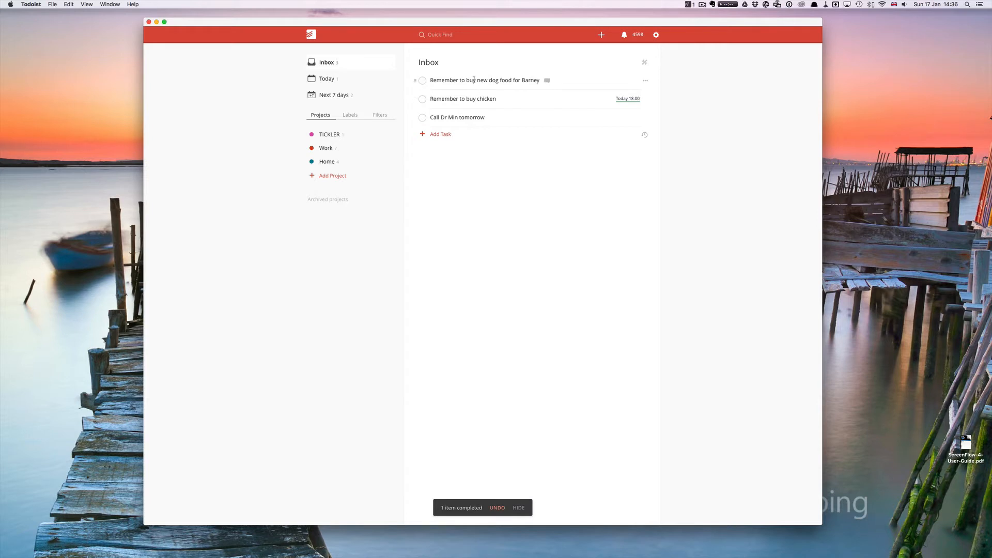
{"action": "left_click", "coordinate": [483, 80]}
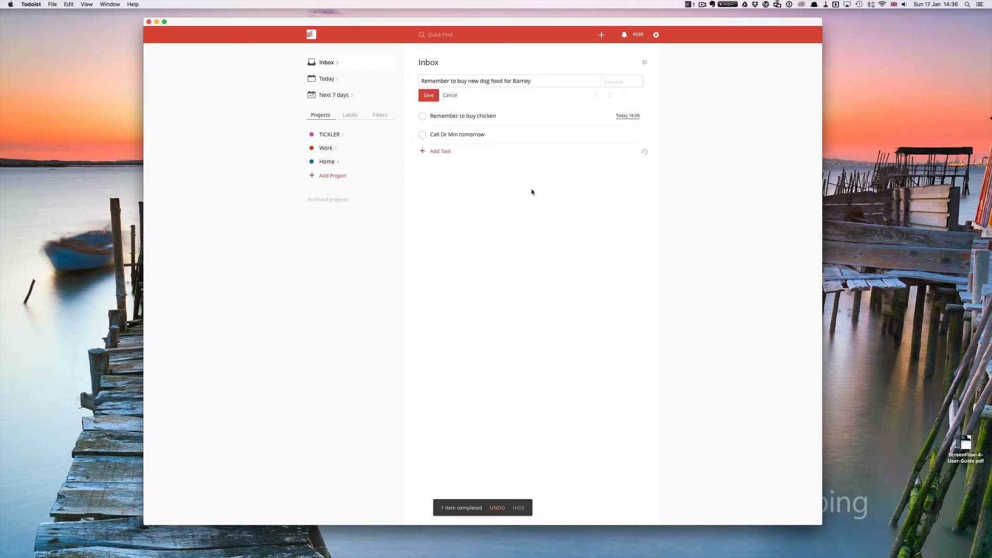
{"action": "type", "text": "@home"}
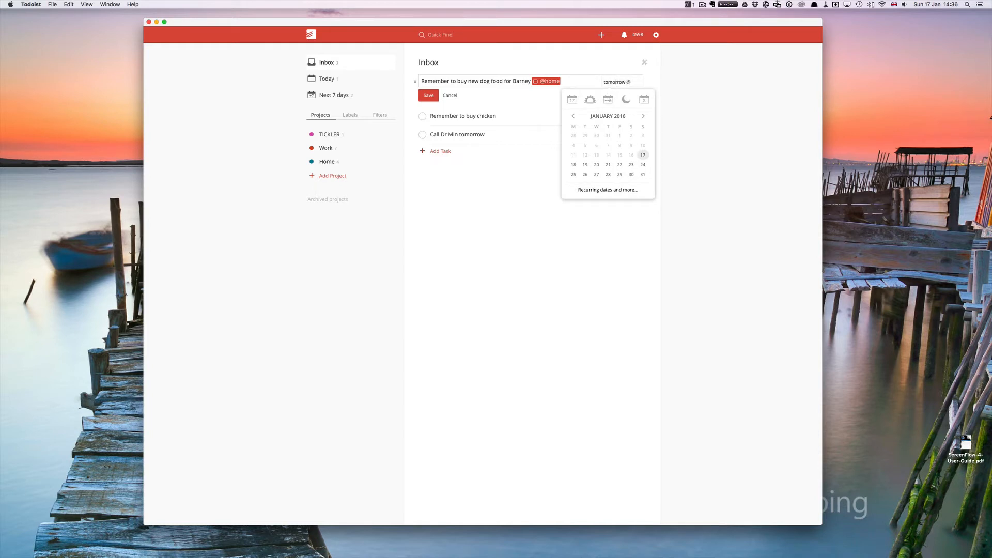
{"action": "left_click", "coordinate": [429, 95]}
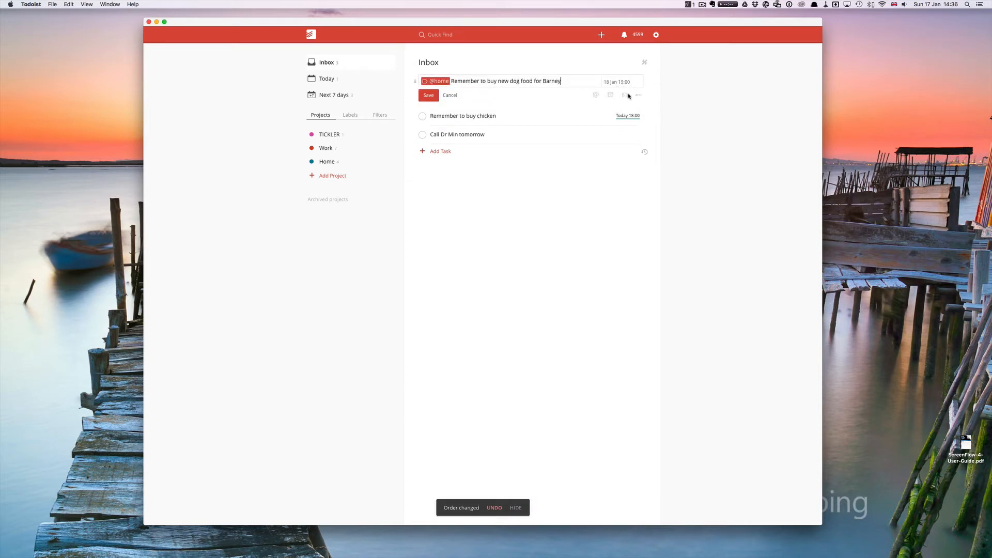
{"action": "left_click", "coordinate": [625, 95]}
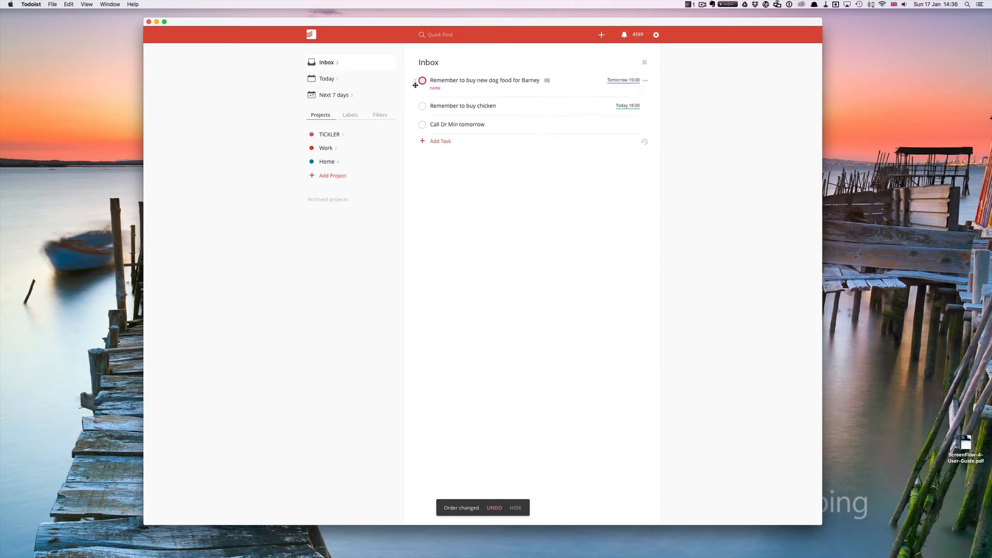
{"action": "left_click", "coordinate": [422, 81]}
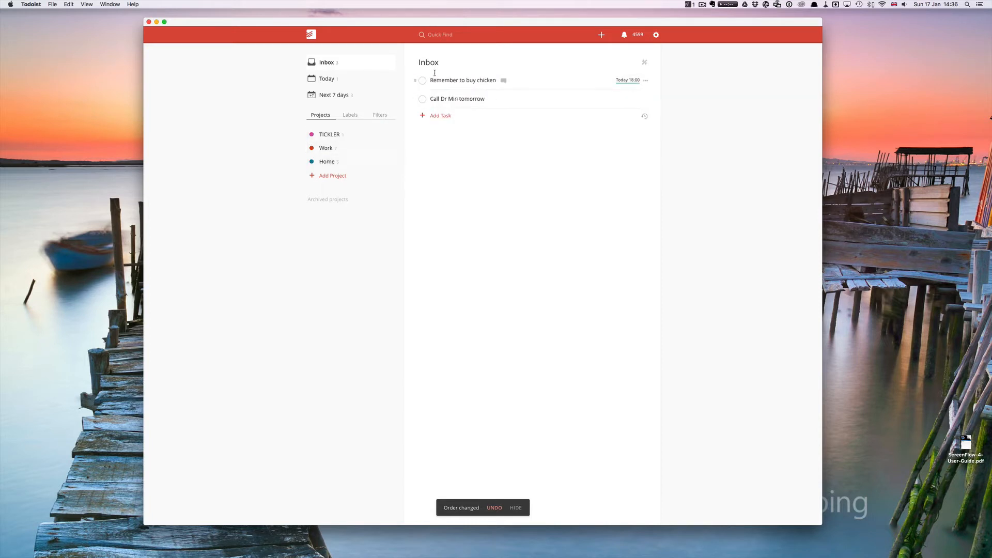
{"action": "left_click", "coordinate": [466, 80]}
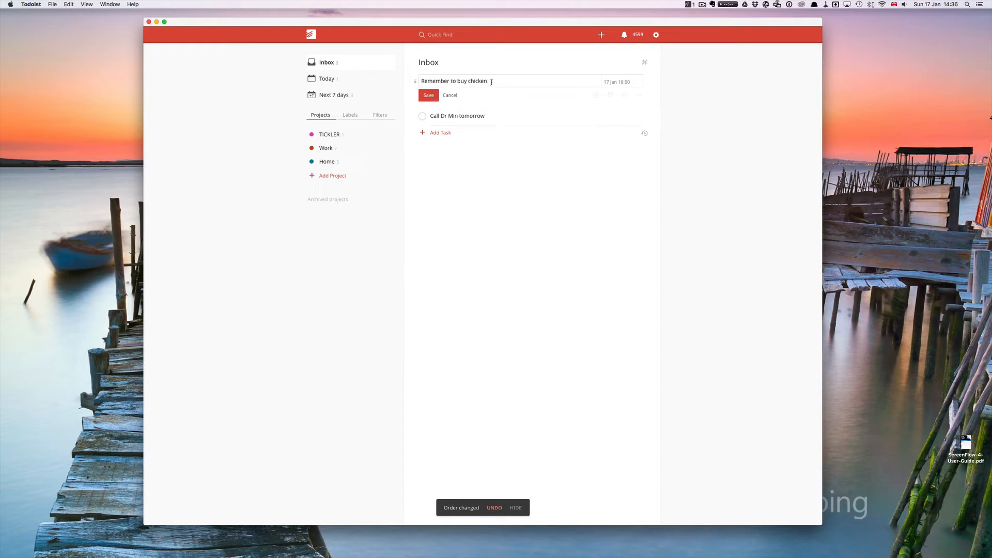
{"action": "type", "text": "@hom"}
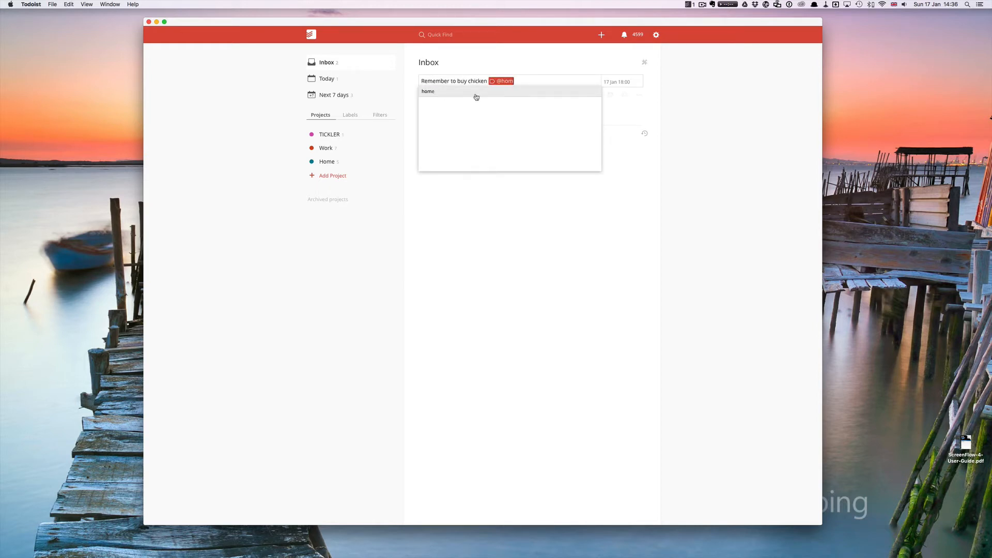
{"action": "left_click", "coordinate": [618, 81]}
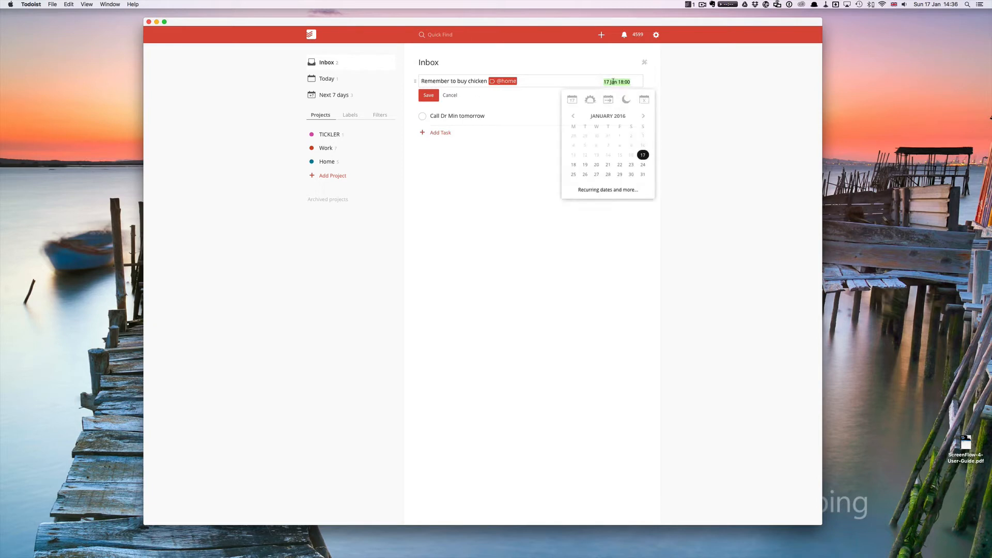
{"action": "type", "text": "Tue"}
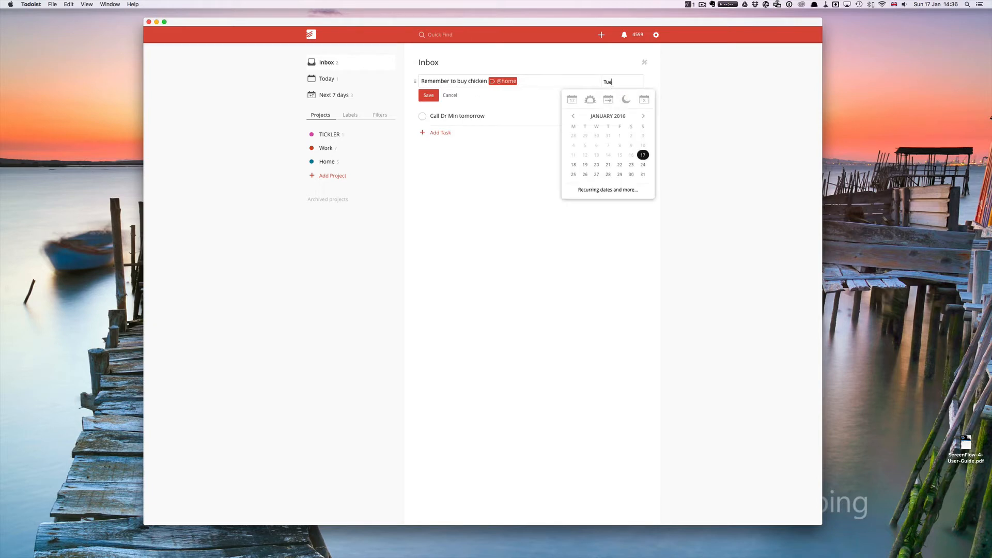
{"action": "left_click", "coordinate": [429, 95]}
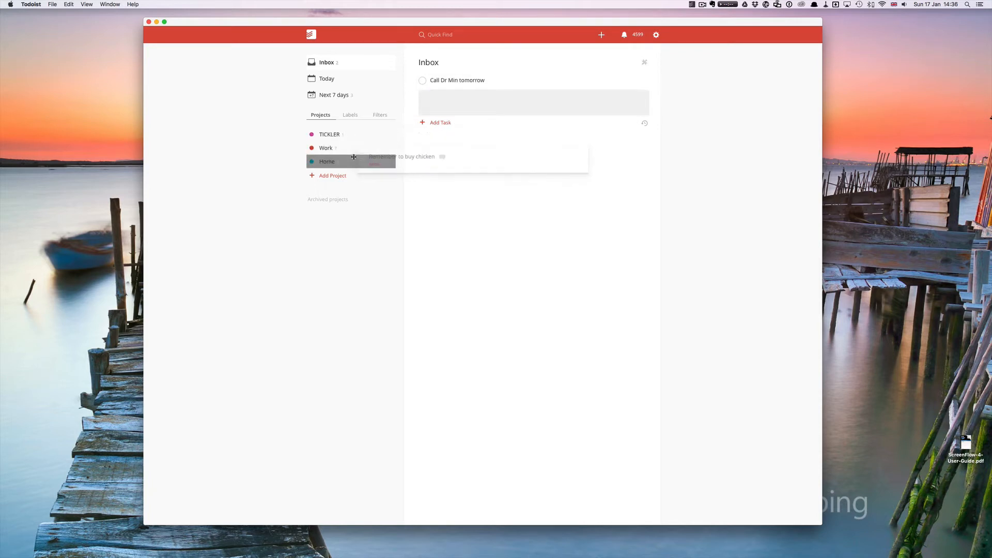
{"action": "left_click", "coordinate": [455, 80]}
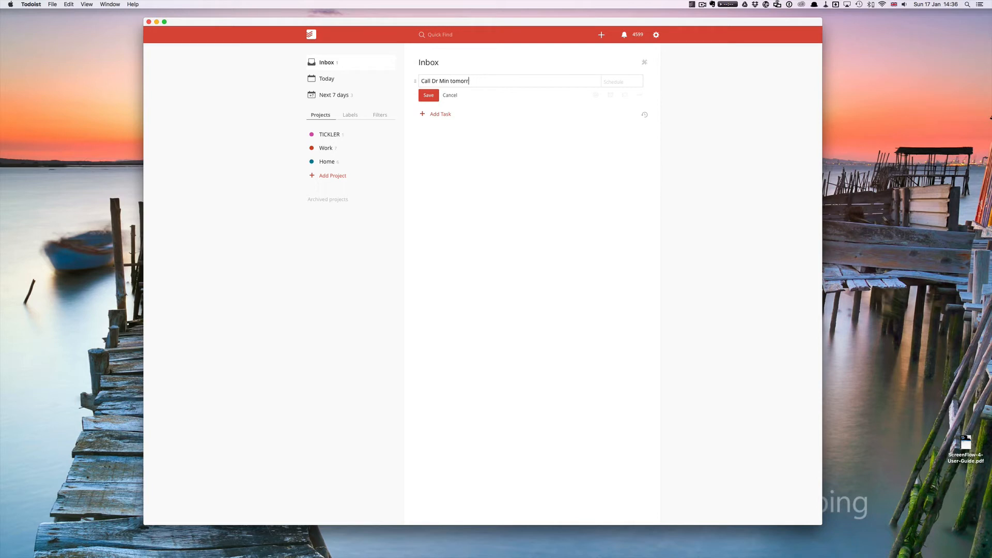
{"action": "key", "text": "Backspace"}
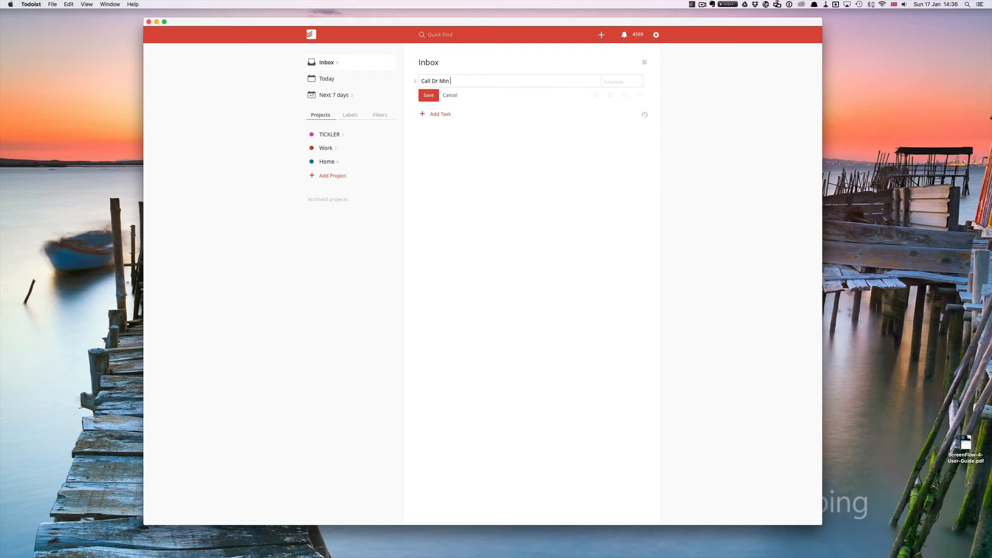
{"action": "type", "text": "@pha"}
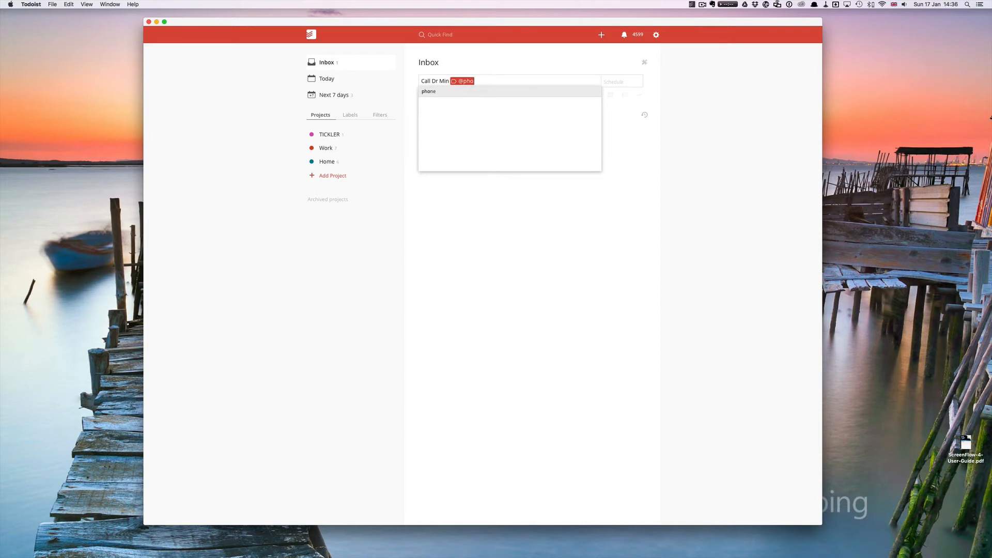
{"action": "left_click", "coordinate": [621, 81]}
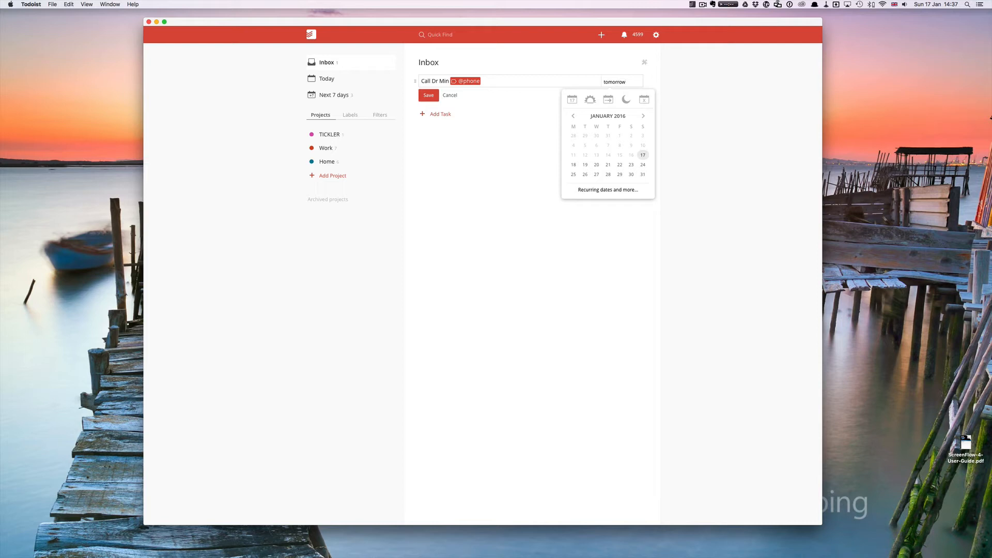
{"action": "left_click", "coordinate": [625, 94]}
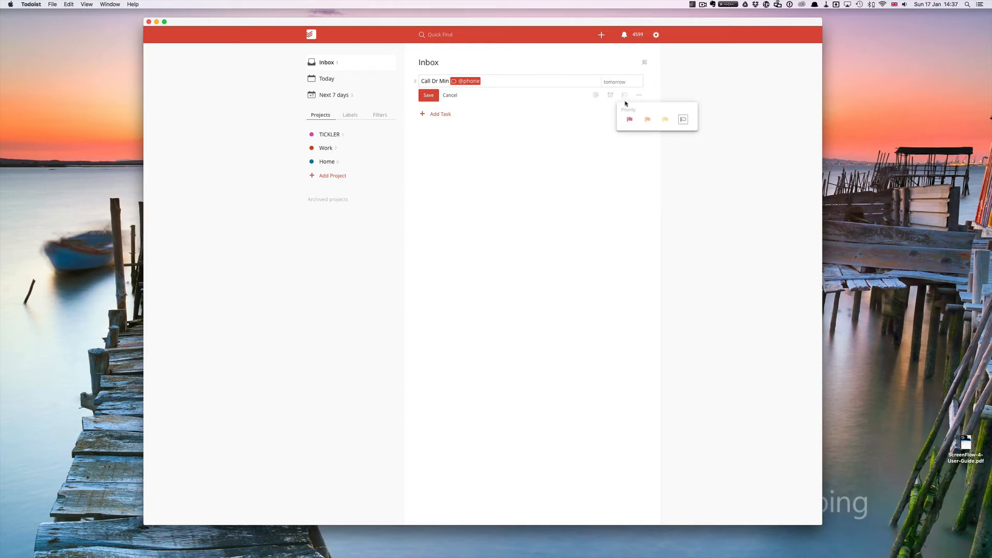
{"action": "left_click", "coordinate": [428, 95]}
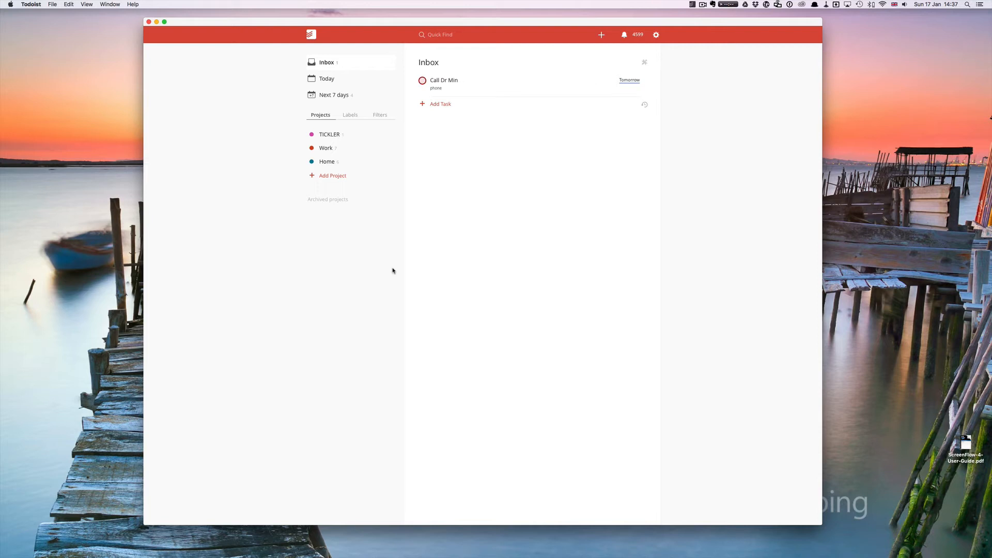
{"action": "mouse_move", "coordinate": [416, 86]}
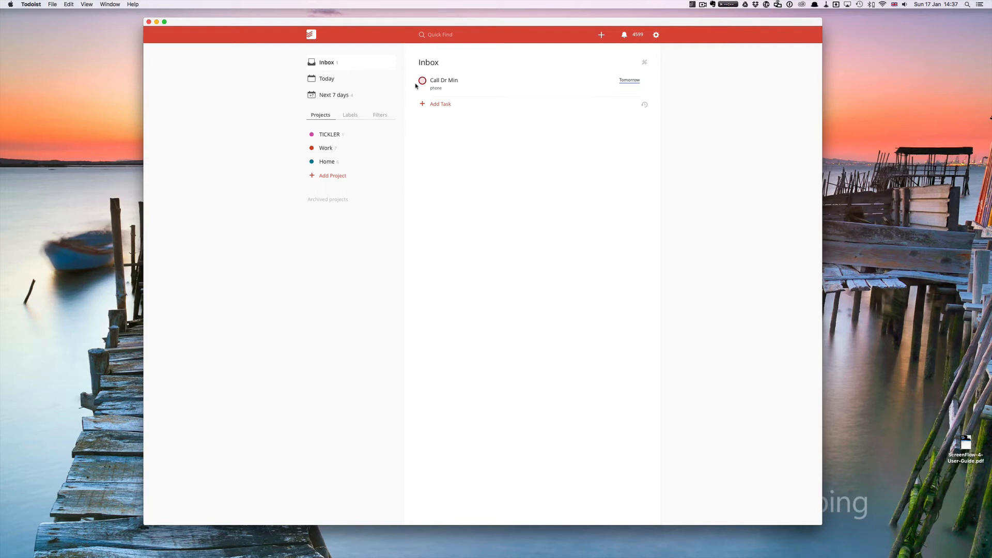
{"action": "left_click_drag", "start_coordinate": [443, 81], "coordinate": [364, 159]}
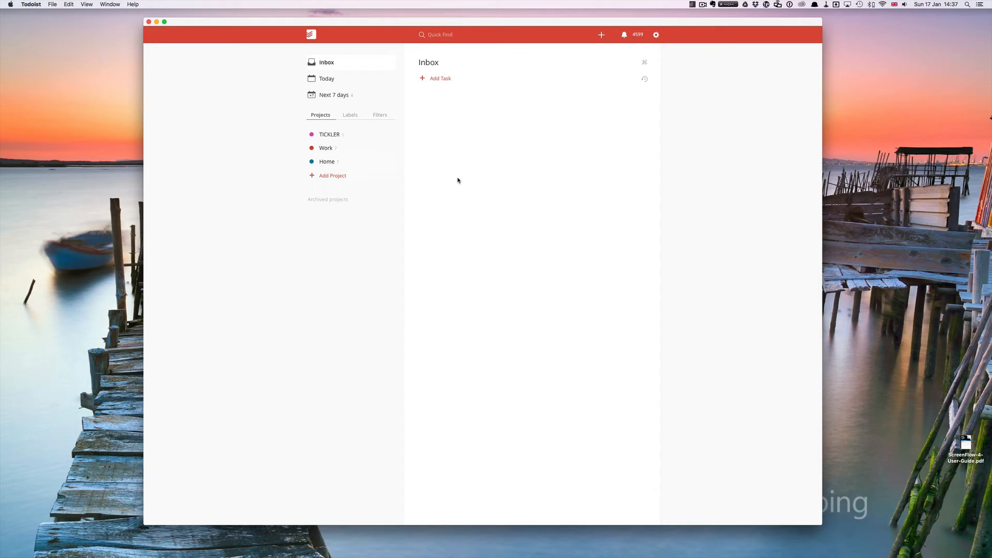
{"action": "left_click", "coordinate": [326, 148]}
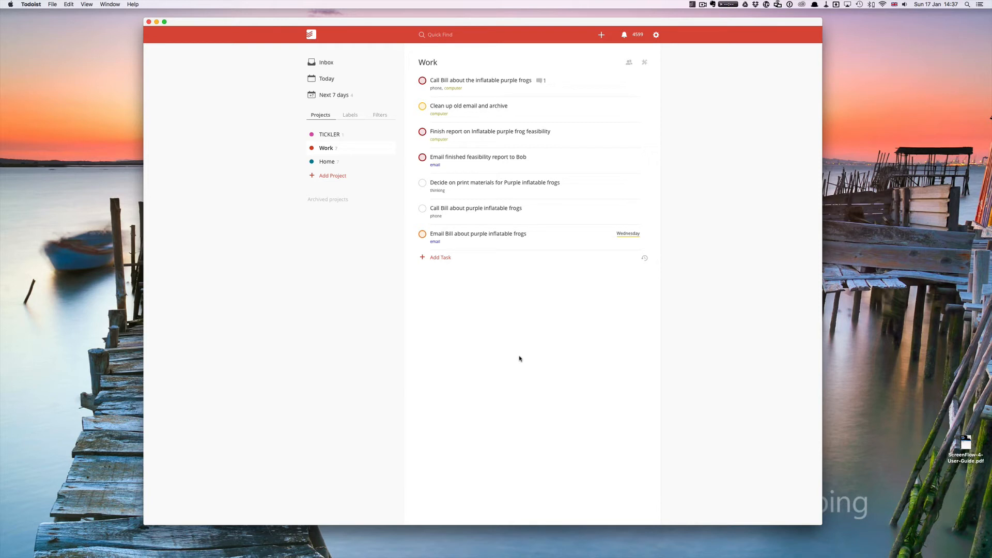
{"action": "mouse_move", "coordinate": [326, 158]}
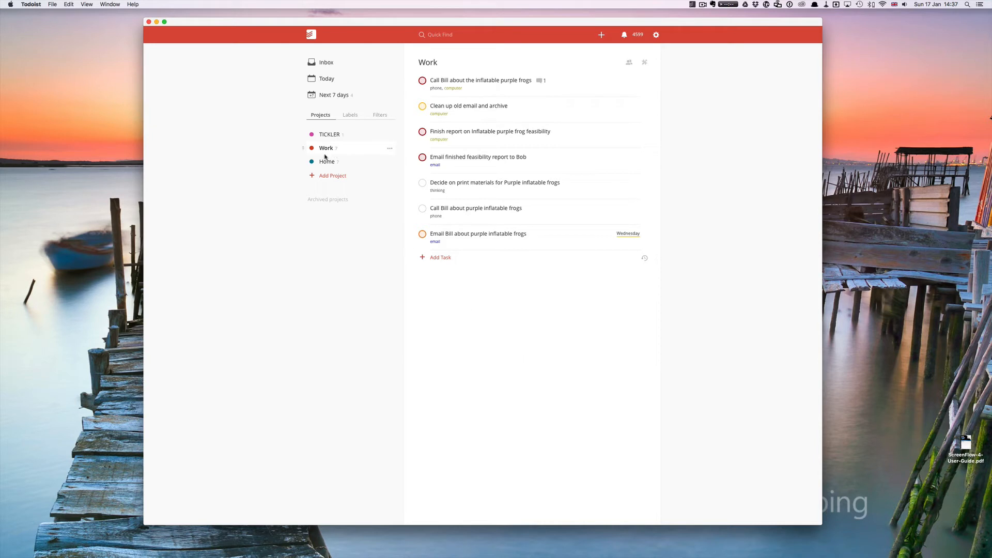
Step: Drag the Call Dr Min task from the Home project onto Work
{"action": "left_click", "coordinate": [327, 162]}
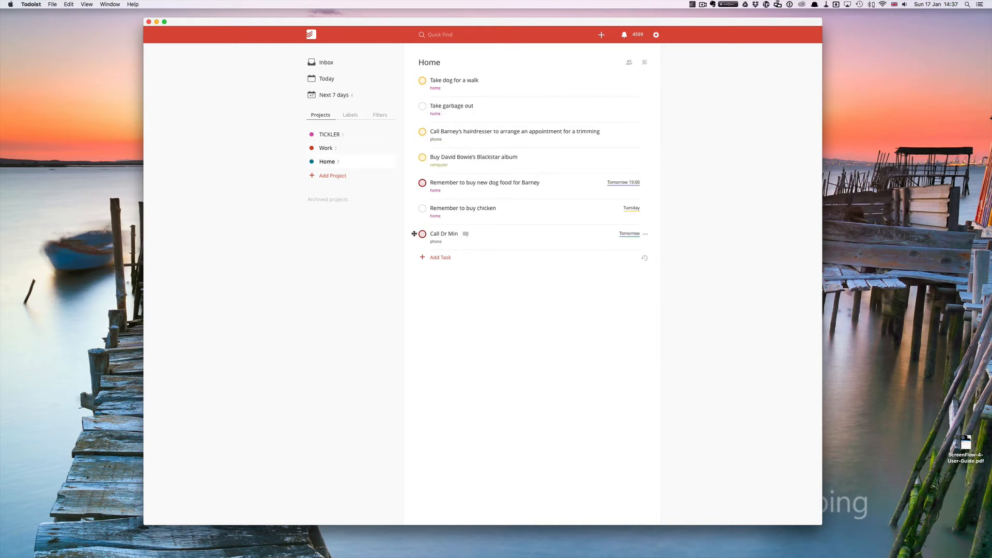
{"action": "left_click", "coordinate": [422, 234]}
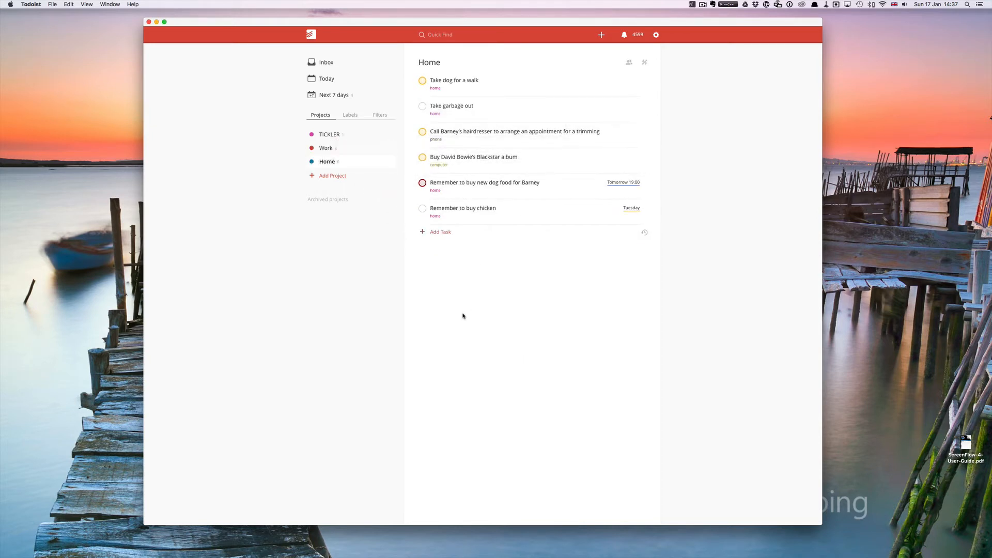
{"action": "mouse_move", "coordinate": [463, 323]}
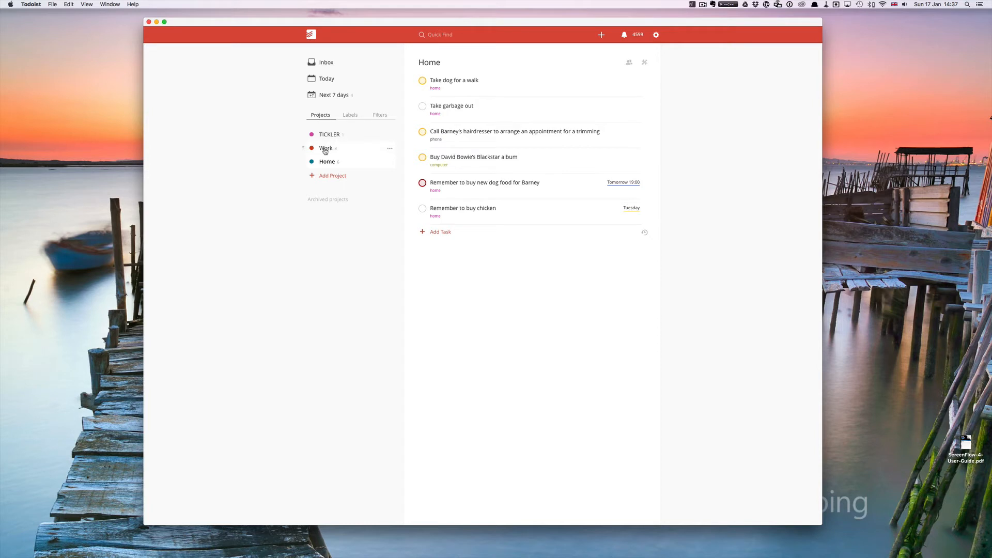
Step: Add a project named 'Inflatable Purple Frogs' with the red colour
{"action": "left_click", "coordinate": [326, 149]}
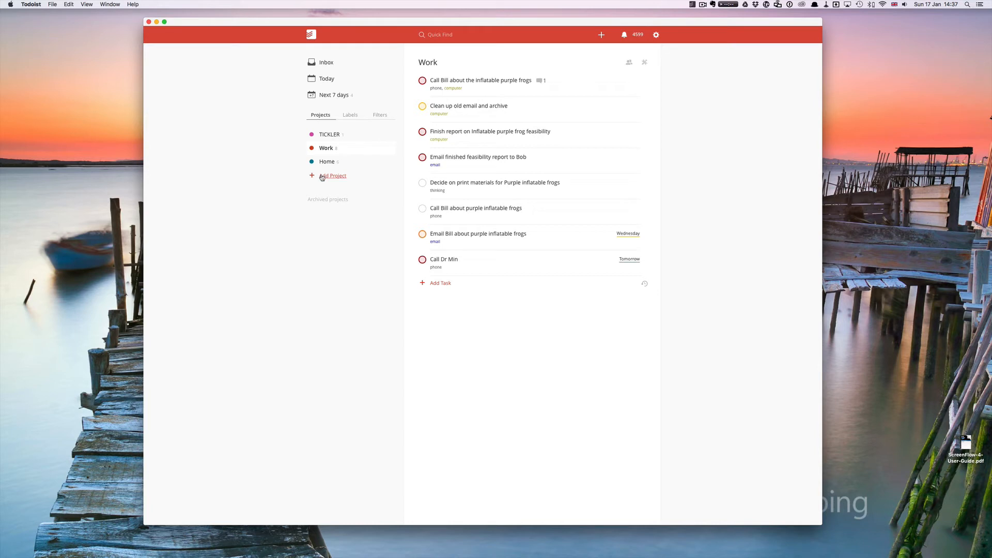
{"action": "left_click", "coordinate": [332, 176]}
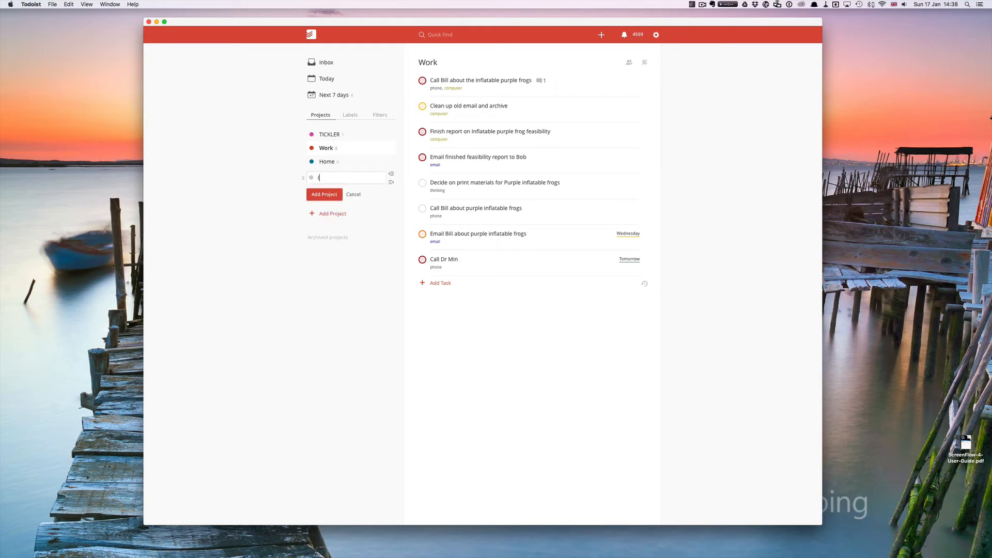
{"action": "type", "text": "Inflatable"}
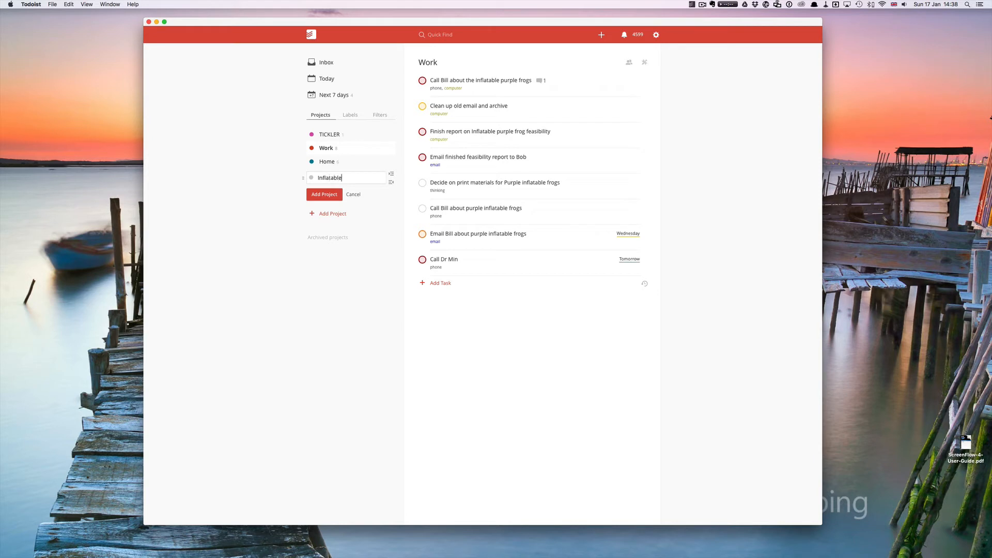
{"action": "type", "text": "Purple"}
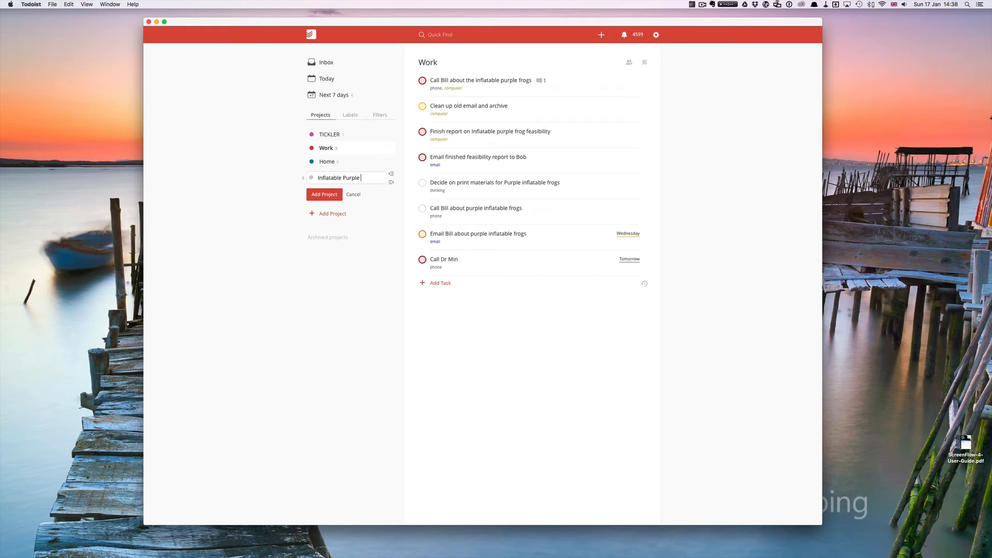
{"action": "type", "text": "Frogs"}
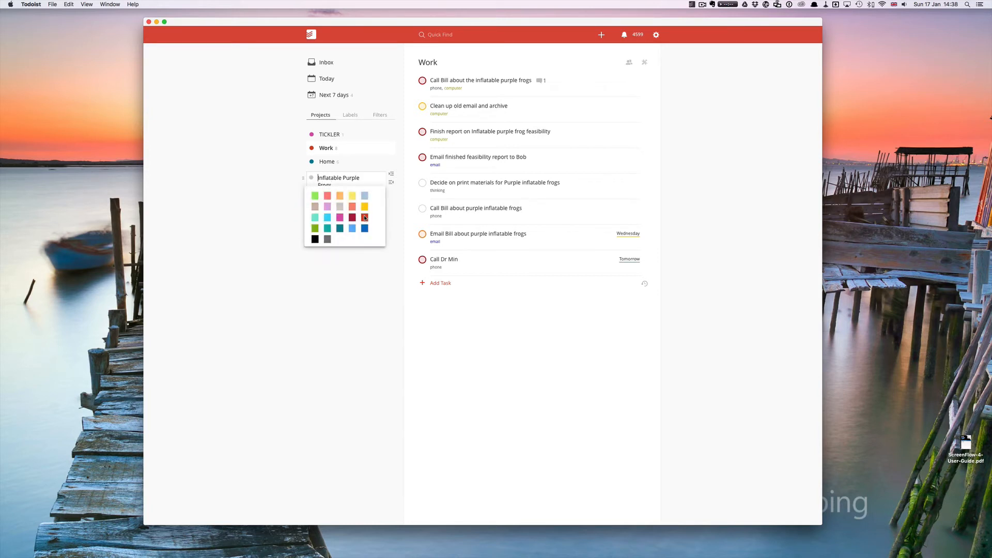
{"action": "left_click", "coordinate": [365, 218]}
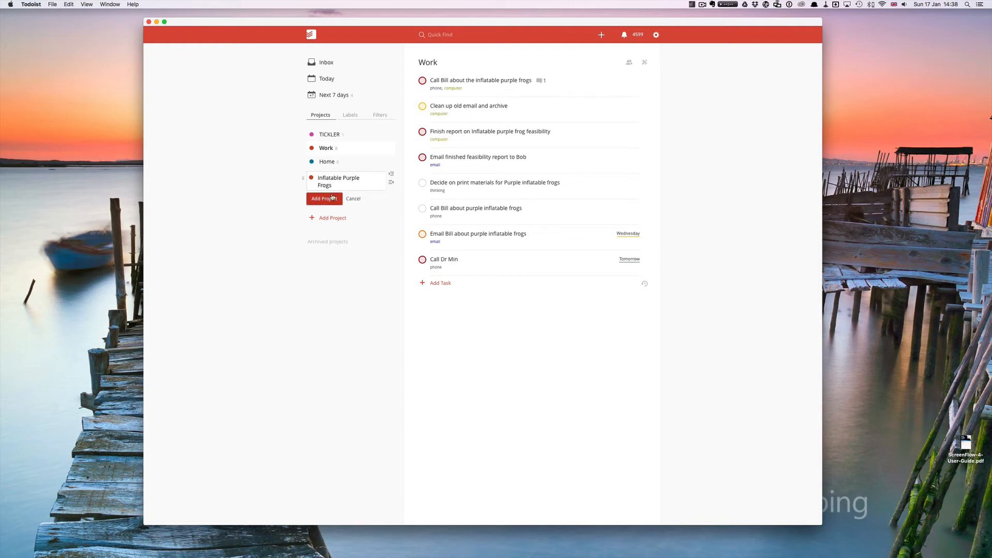
{"action": "left_click", "coordinate": [325, 198]}
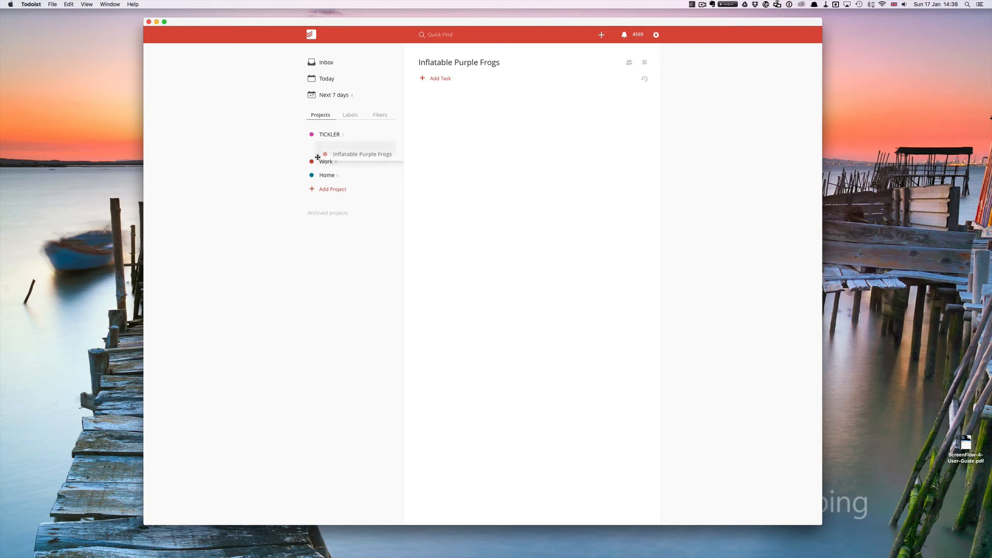
Step: Nest Inflatable Purple Frogs under Work, re-expand Work, and view Work's tasks
{"action": "left_click_drag", "start_coordinate": [362, 154], "coordinate": [349, 164]}
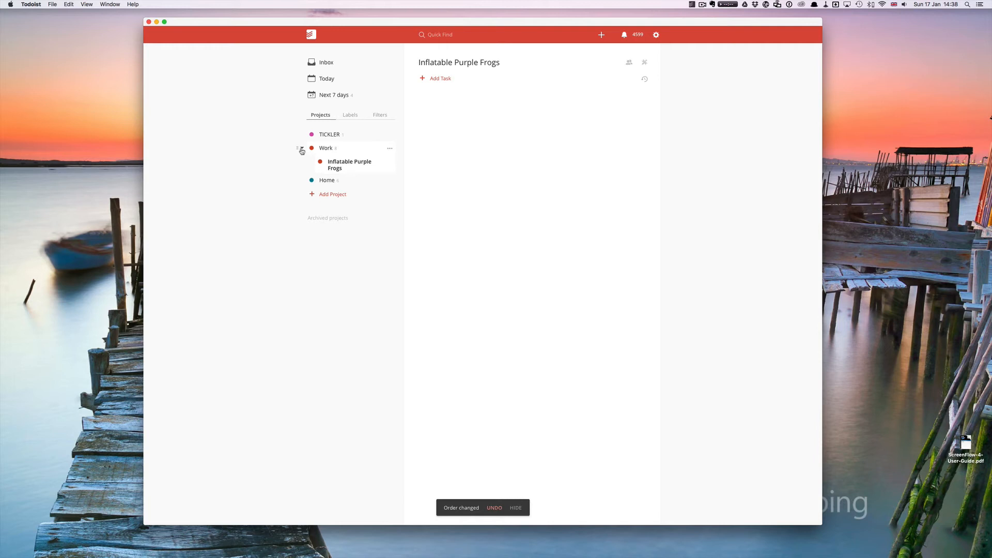
{"action": "left_click", "coordinate": [302, 150]}
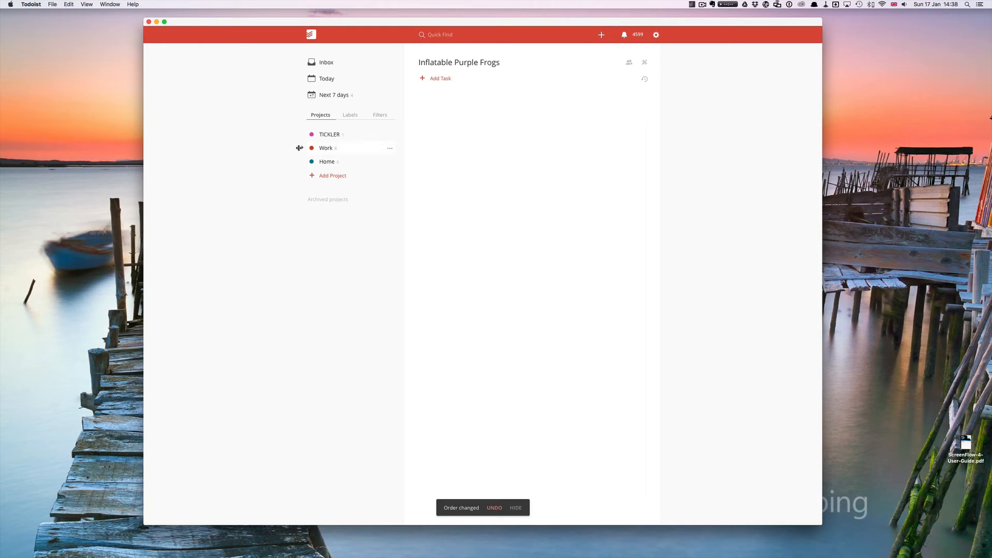
{"action": "left_click", "coordinate": [301, 149]}
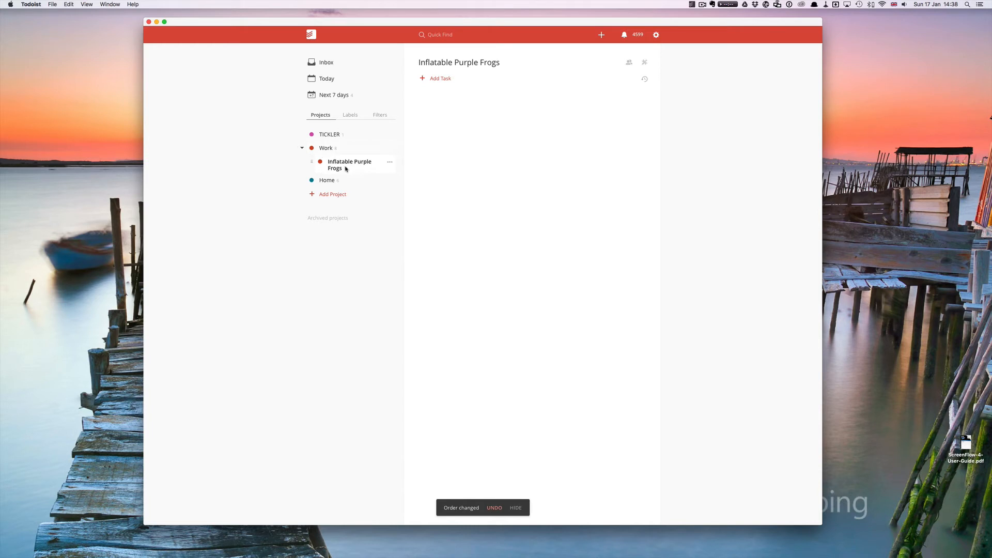
{"action": "left_click", "coordinate": [326, 148]}
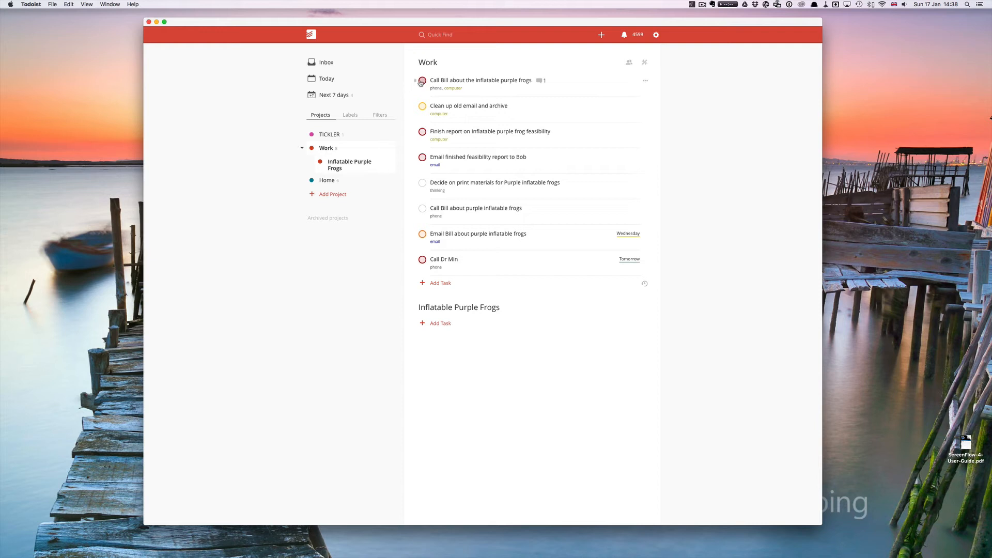
Step: Move the Call Bill frogs and feasibility report tasks into Inflatable Purple Frogs
{"action": "left_click_drag", "start_coordinate": [481, 81], "coordinate": [513, 316]}
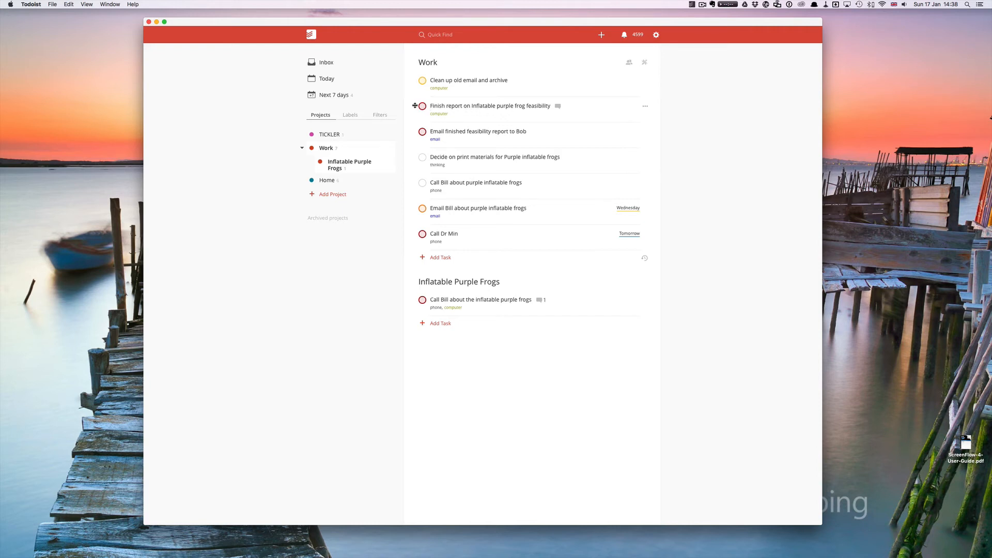
{"action": "left_click_drag", "start_coordinate": [490, 106], "coordinate": [490, 299]}
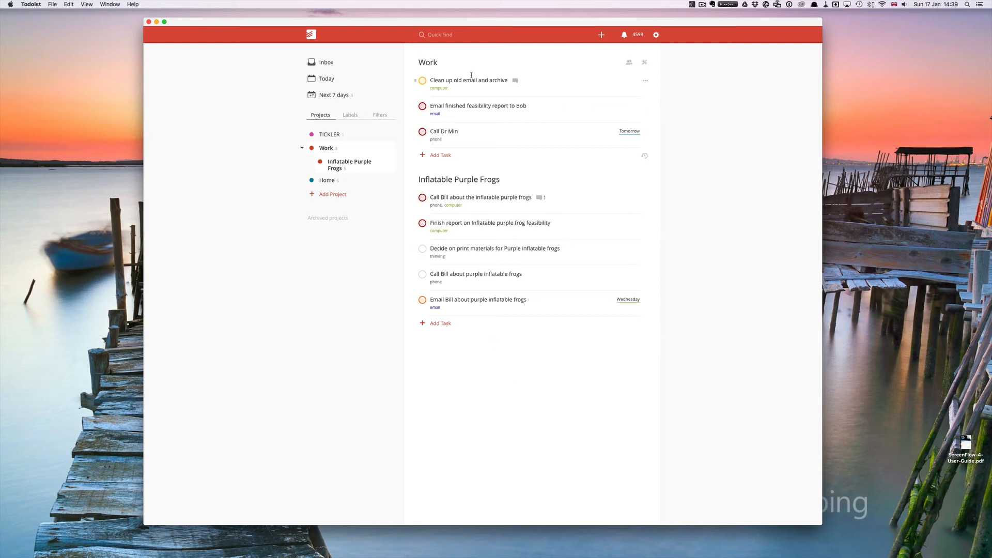
{"action": "mouse_move", "coordinate": [415, 174]}
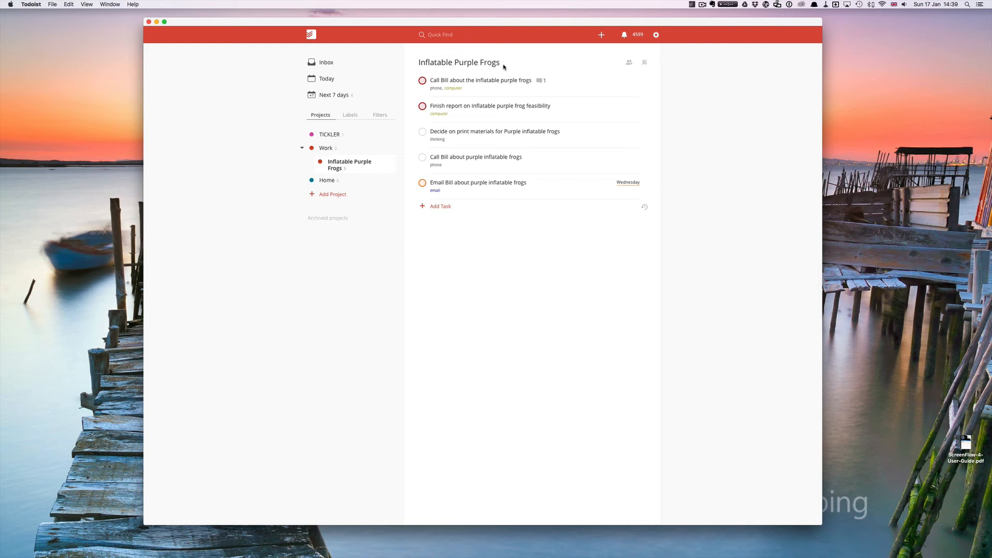
{"action": "mouse_move", "coordinate": [492, 243]}
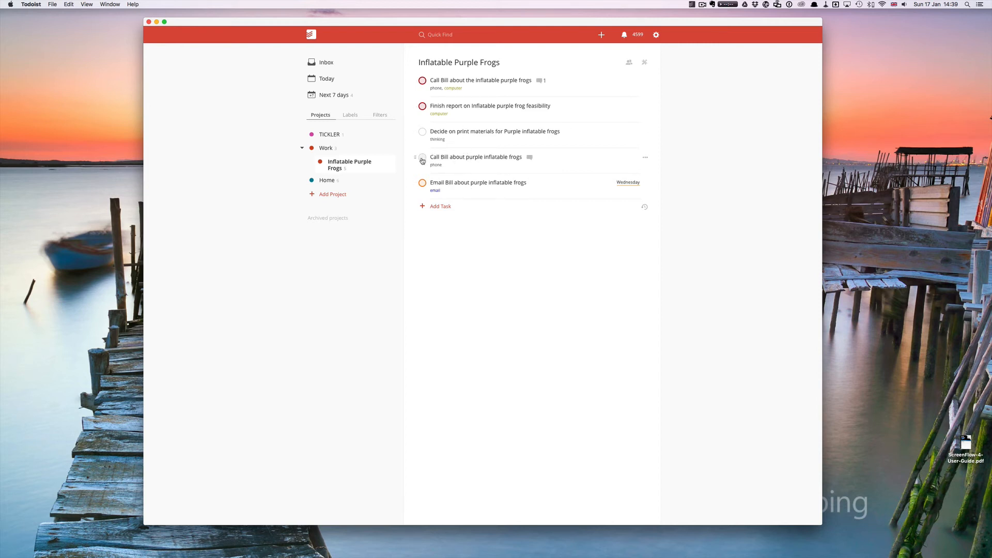
Step: Complete the duplicate Call Bill purple frogs task and collapse Work's sub-projects
{"action": "left_click", "coordinate": [422, 157]}
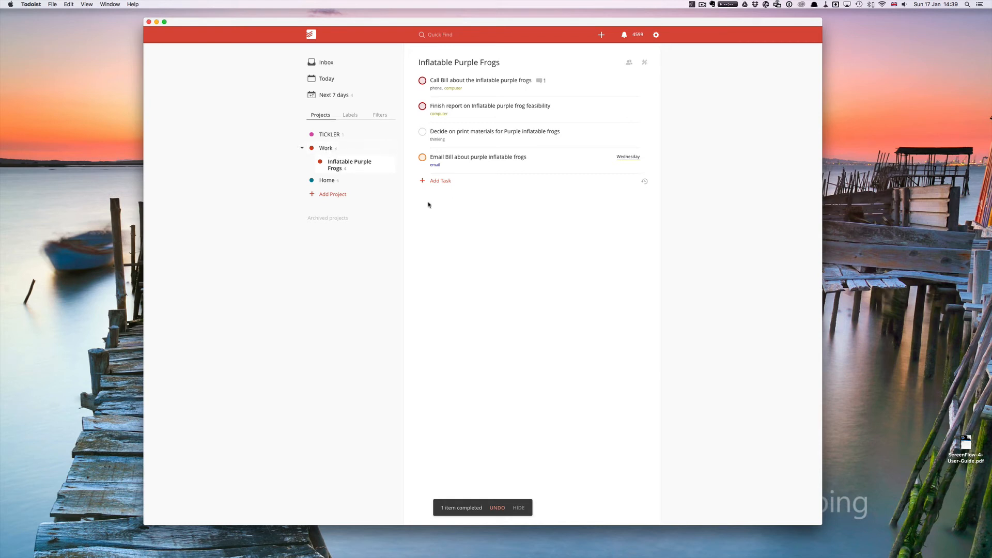
{"action": "left_click", "coordinate": [302, 148]}
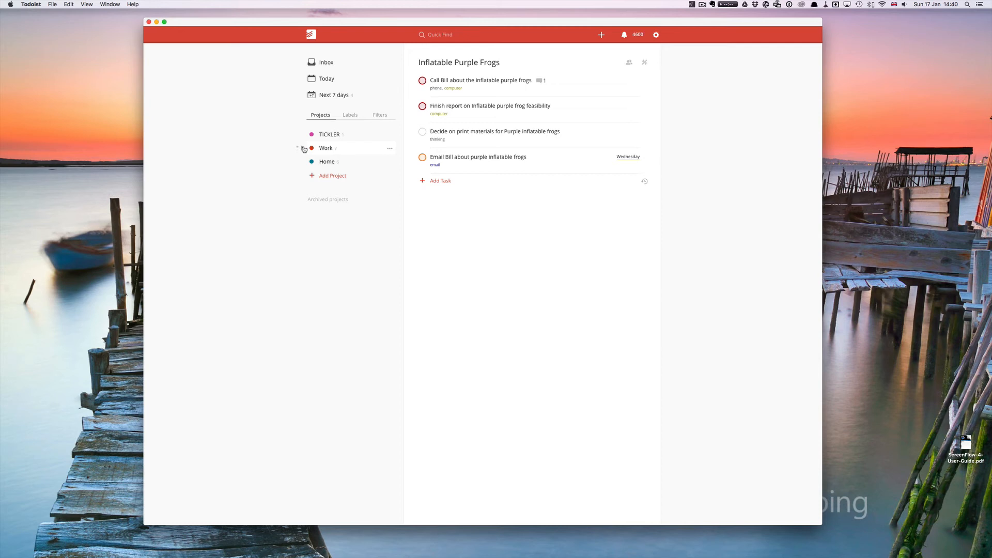
Step: Add a 'Barney' project indented under Home, then view Home's tasks
{"action": "left_click", "coordinate": [326, 162]}
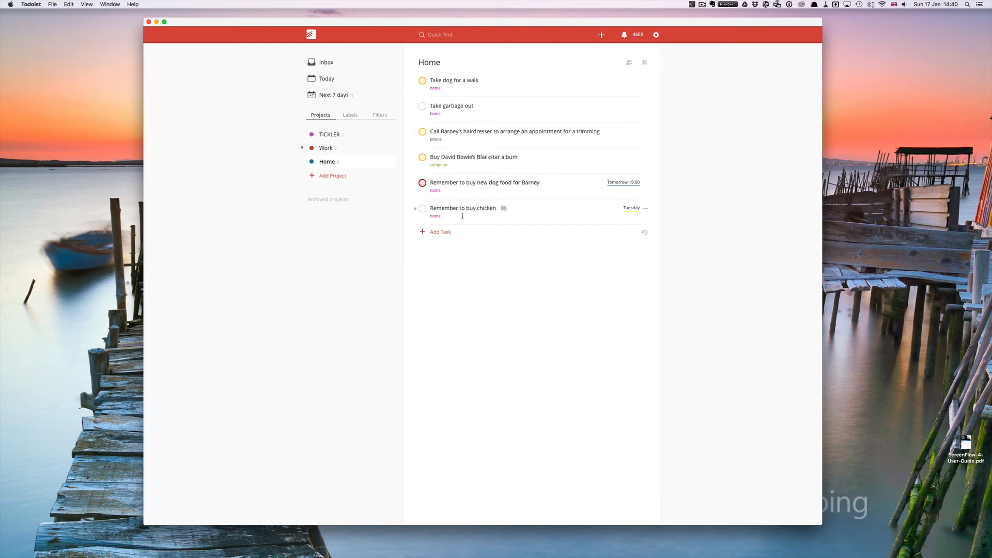
{"action": "mouse_move", "coordinate": [320, 170]}
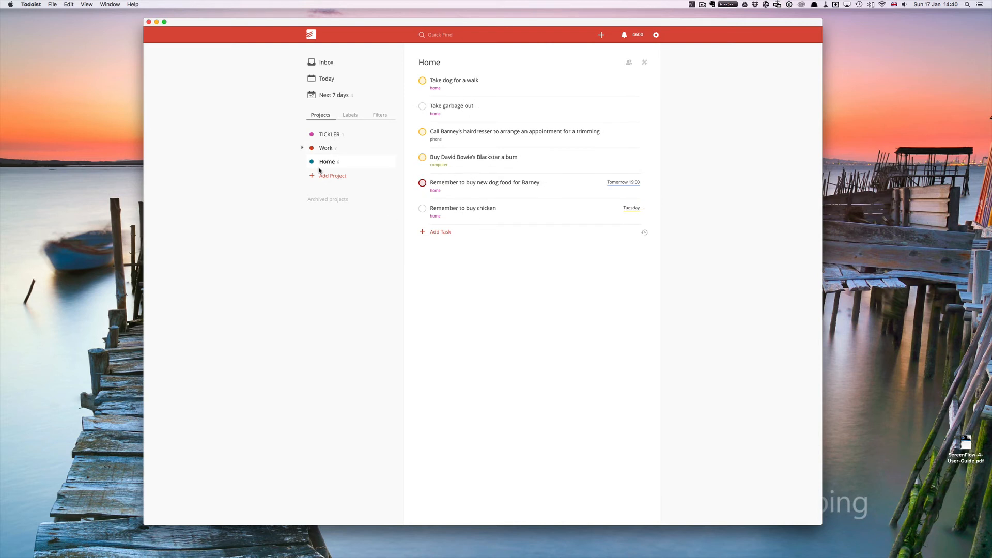
{"action": "left_click", "coordinate": [332, 176]}
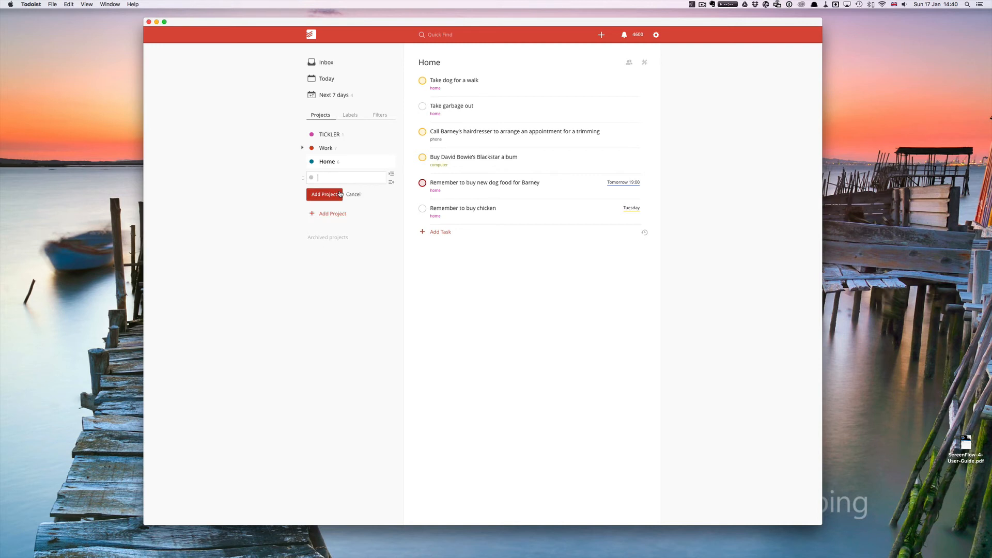
{"action": "type", "text": "Barney"}
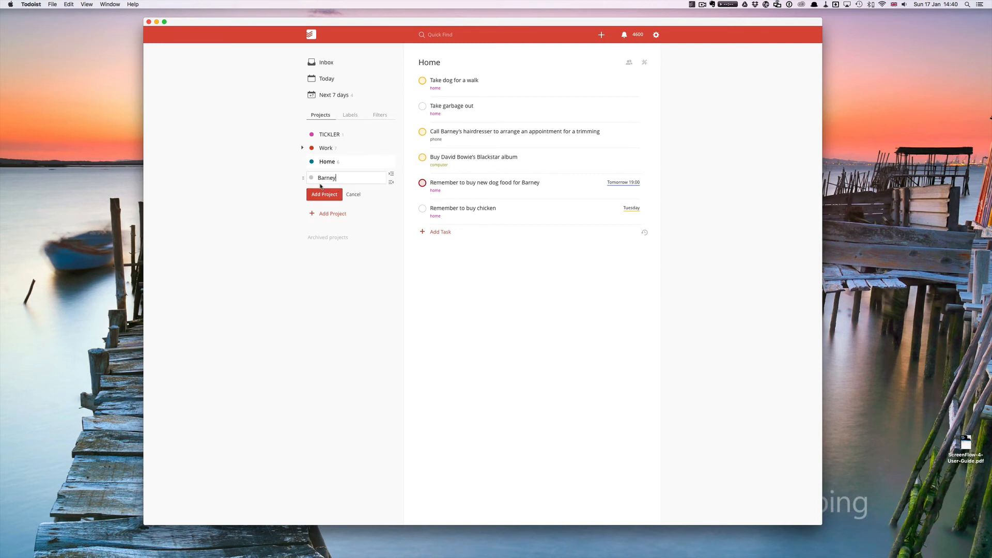
{"action": "left_click", "coordinate": [311, 177]}
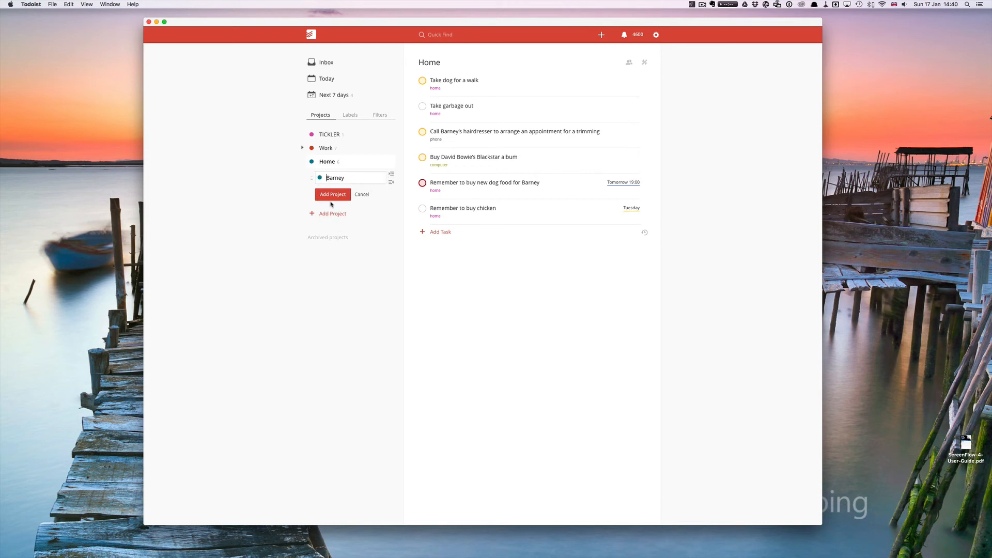
{"action": "left_click", "coordinate": [333, 194]}
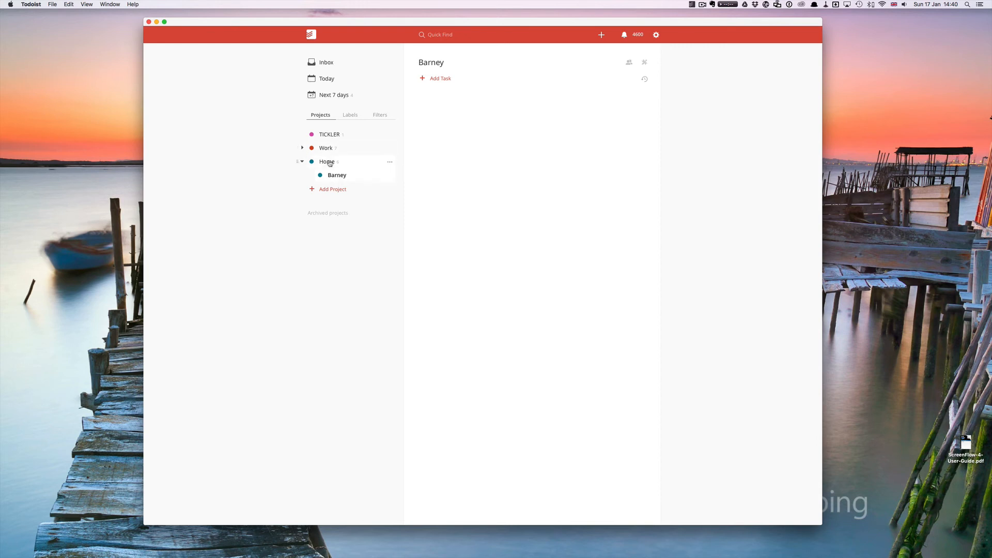
{"action": "left_click", "coordinate": [326, 161]}
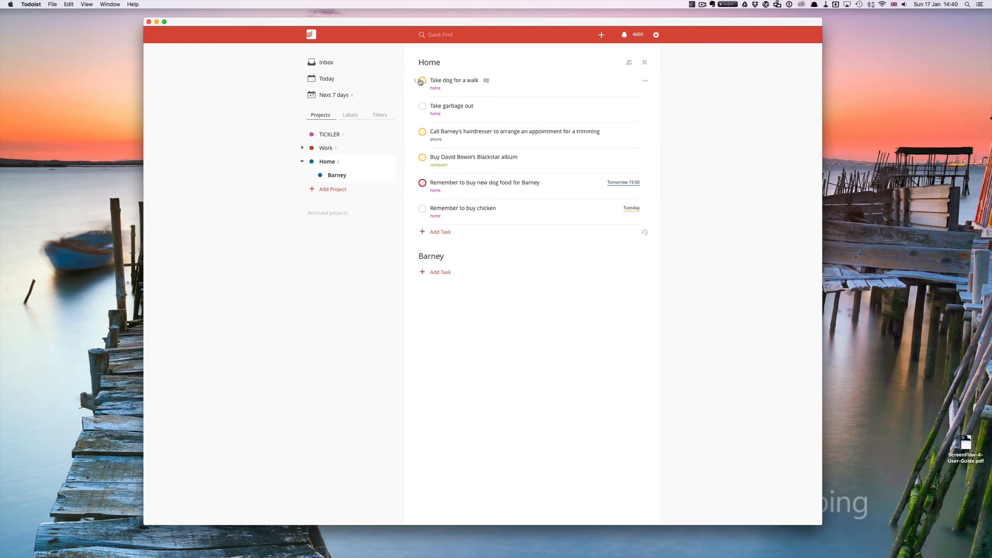
Step: Move the dog walk task into Barney, then show the Work project
{"action": "left_click_drag", "start_coordinate": [453, 81], "coordinate": [460, 254]}
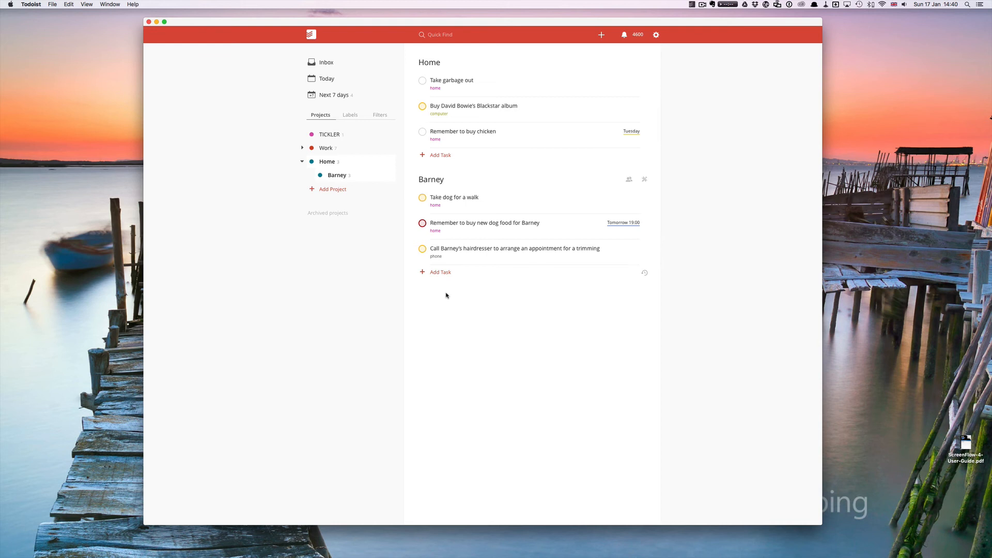
{"action": "mouse_move", "coordinate": [299, 162]}
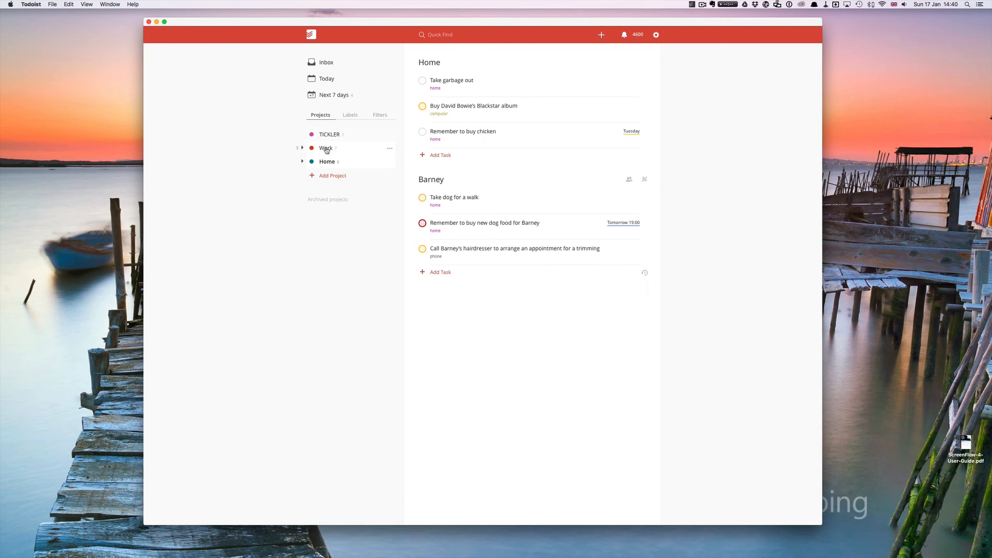
{"action": "left_click", "coordinate": [326, 148]}
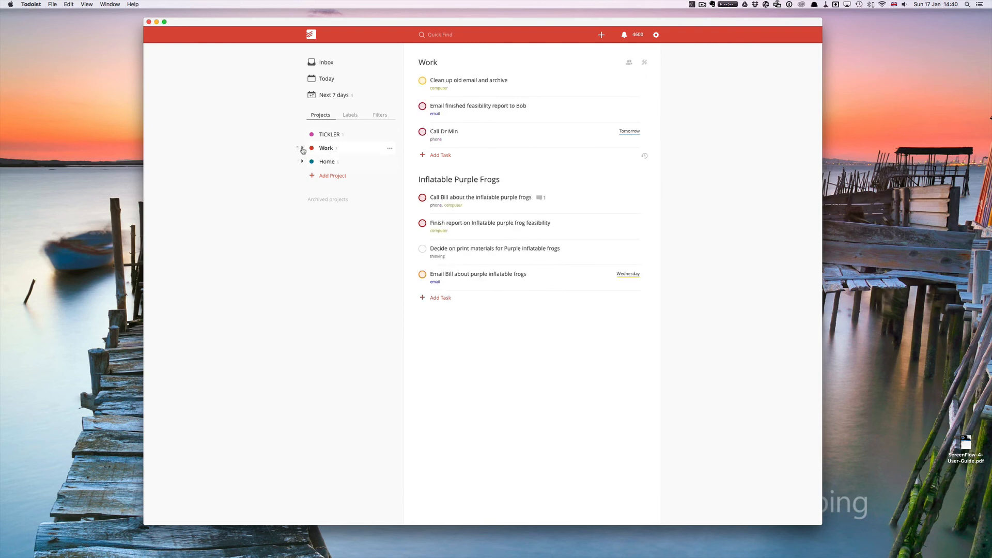